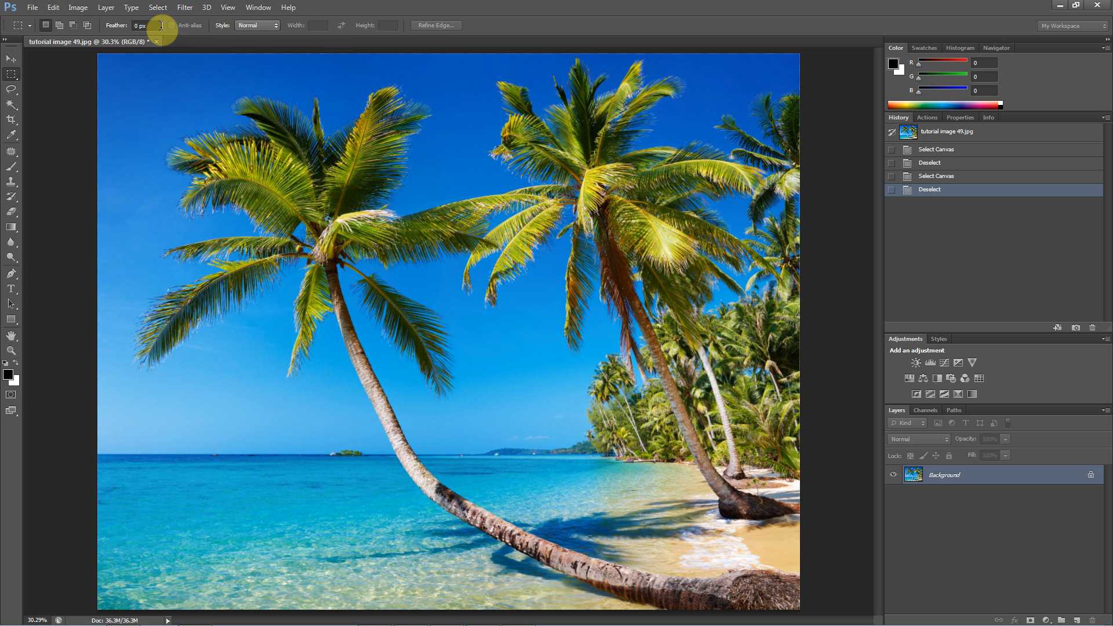
- Launch the Clarify sharpening plugin from the Filter menu over the beach photo
{"action": "left_click", "coordinate": [184, 7]}
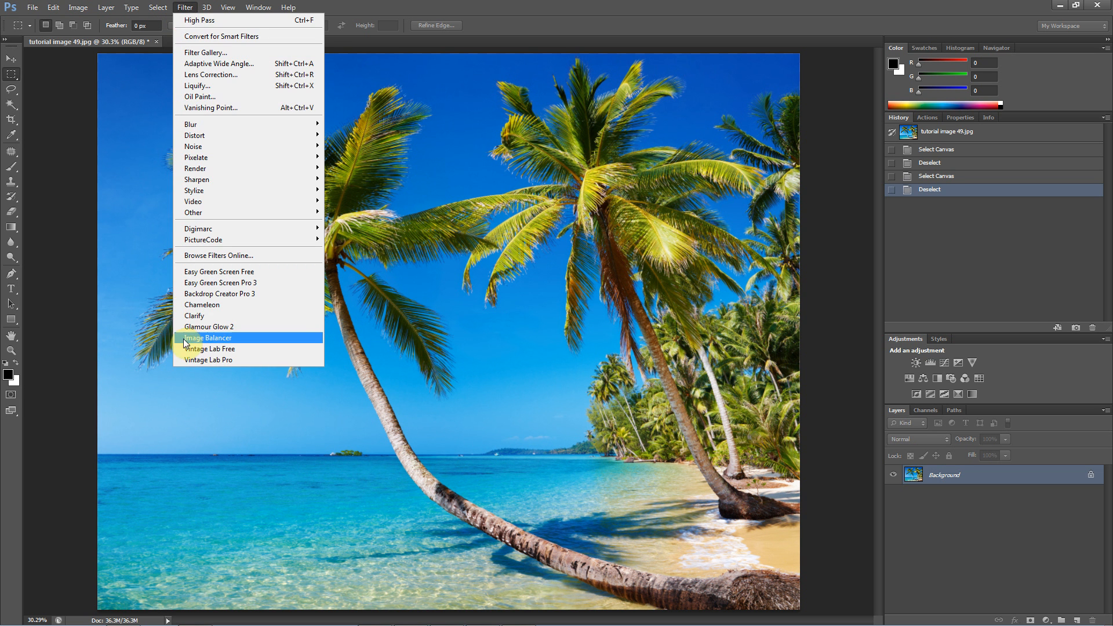
{"action": "left_click", "coordinate": [194, 315]}
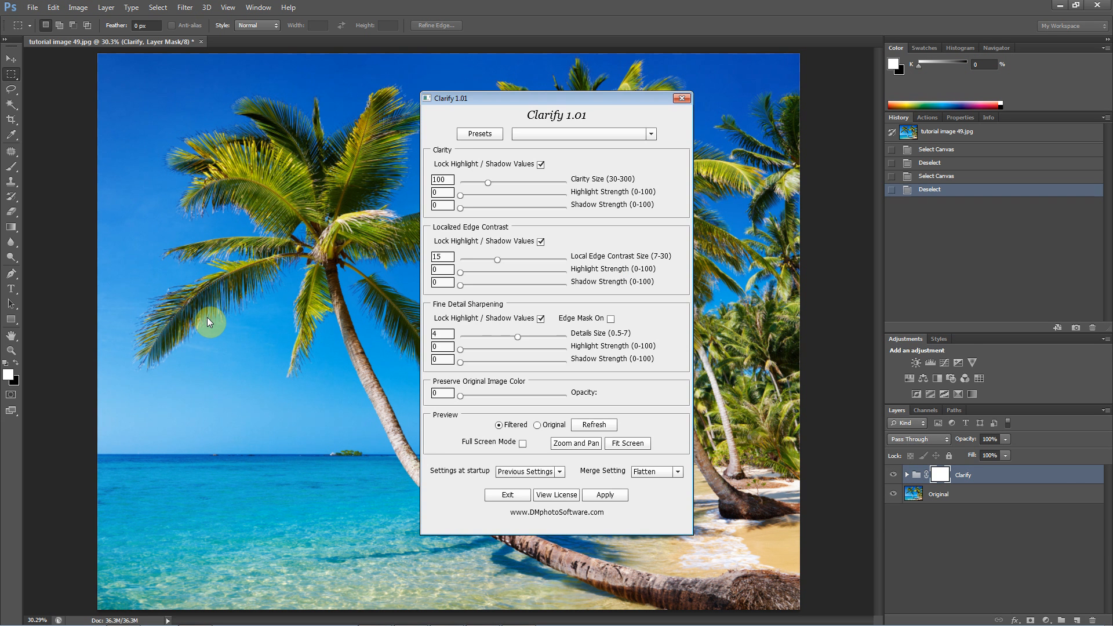
- Move the dialog aside; set Clarity highlight and shadow strengths to 100 and colour preservation to 70
{"action": "left_click_drag", "start_coordinate": [556, 97], "coordinate": [944, 100]}
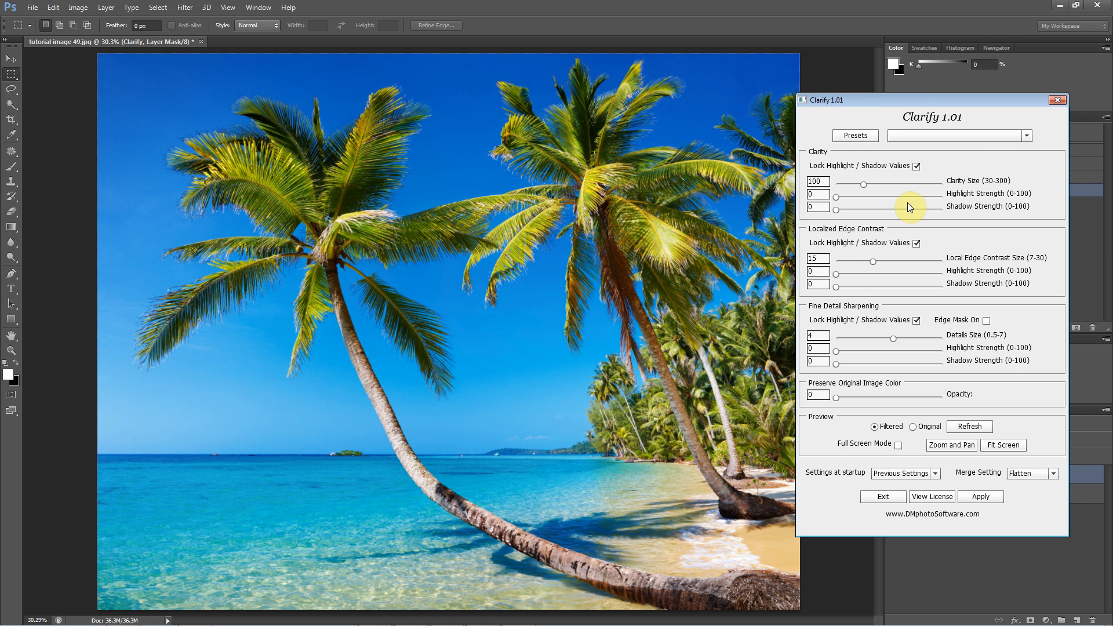
{"action": "mouse_move", "coordinate": [838, 201]}
{"action": "type", "text": "7"}
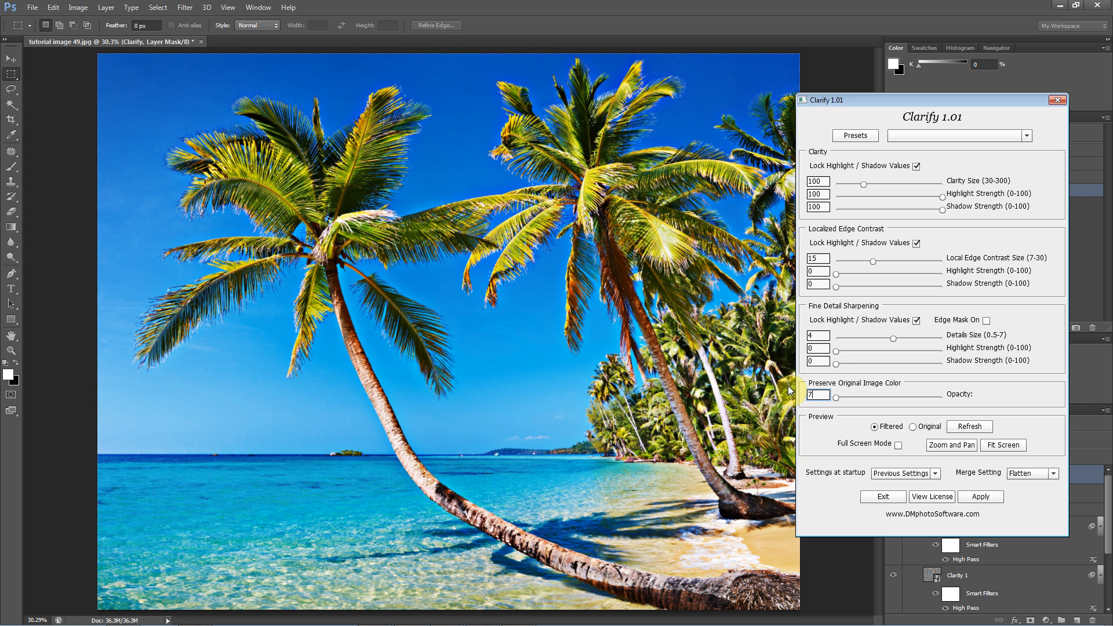
{"action": "type", "text": "0"}
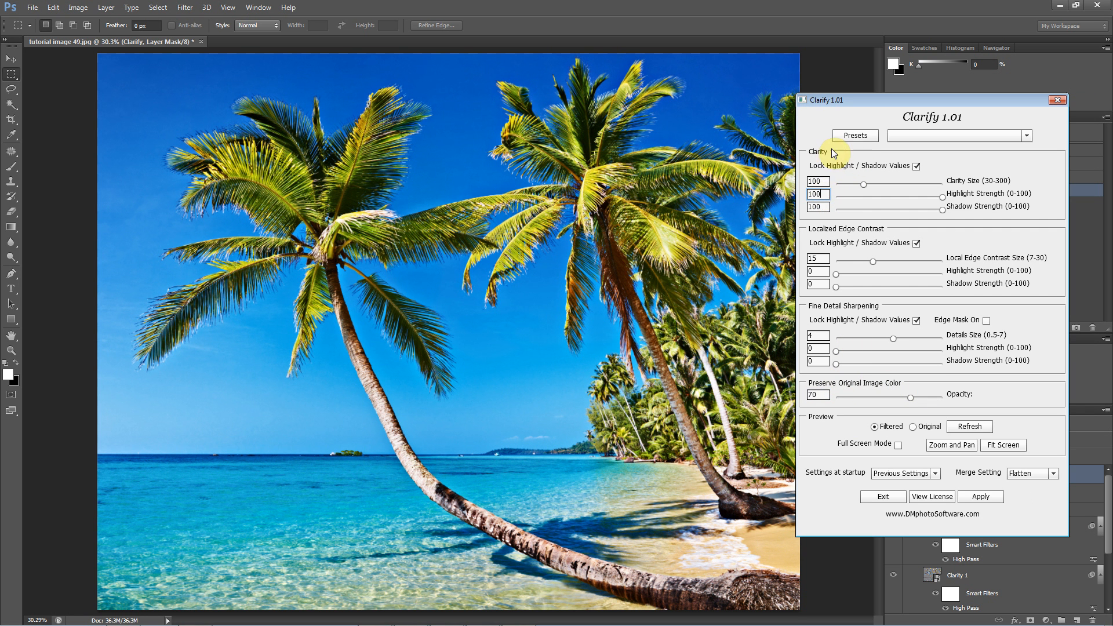
{"action": "mouse_move", "coordinate": [841, 406]}
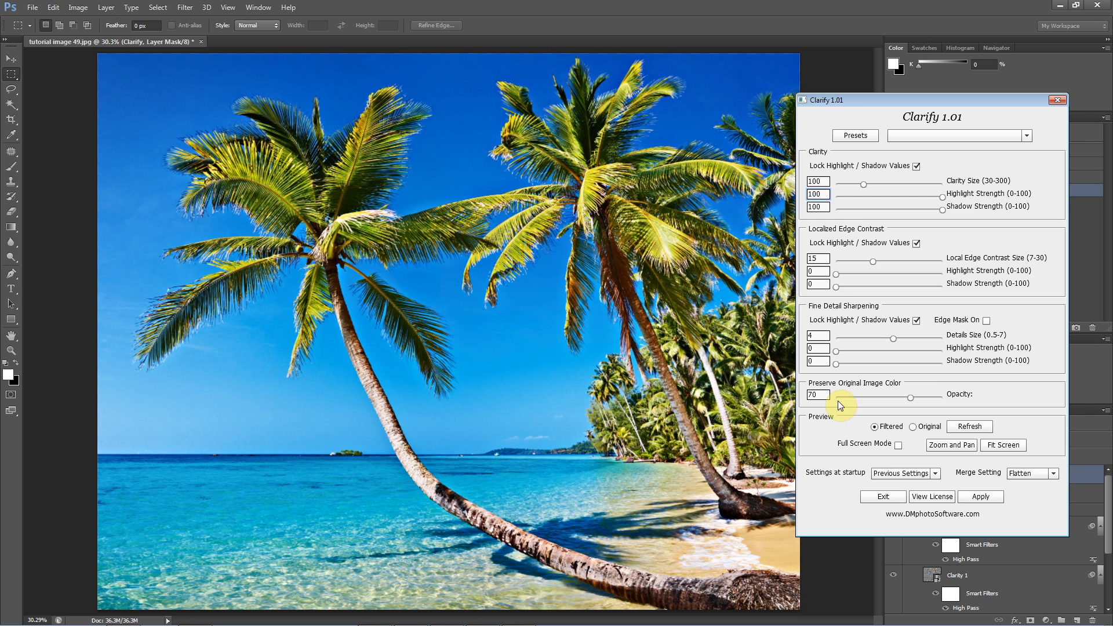
{"action": "left_click", "coordinate": [817, 394]}
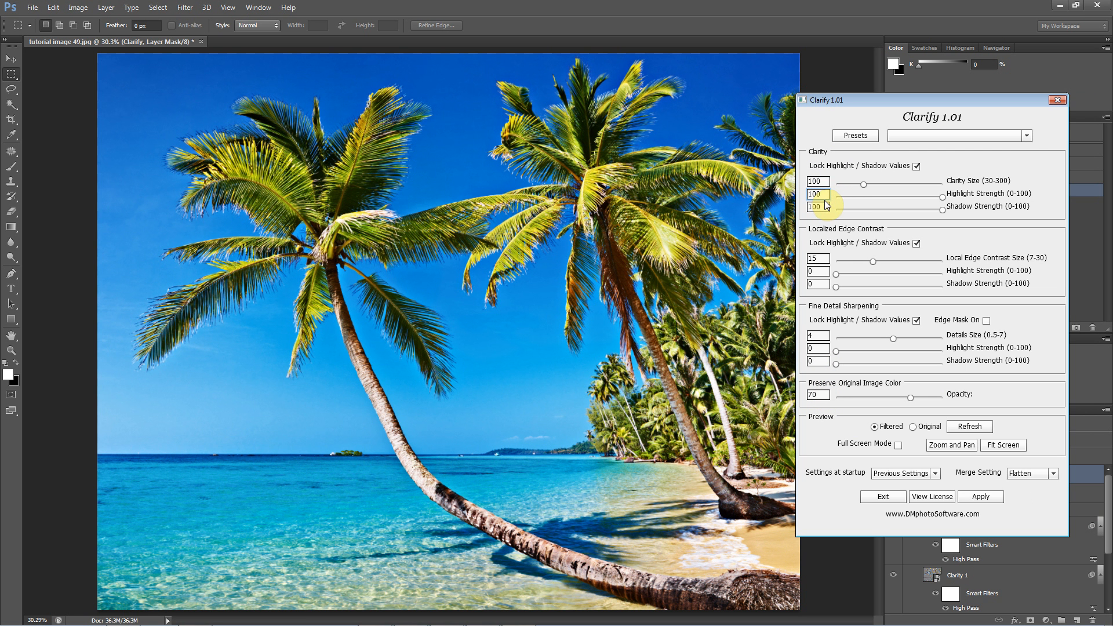
{"action": "mouse_move", "coordinate": [825, 331]}
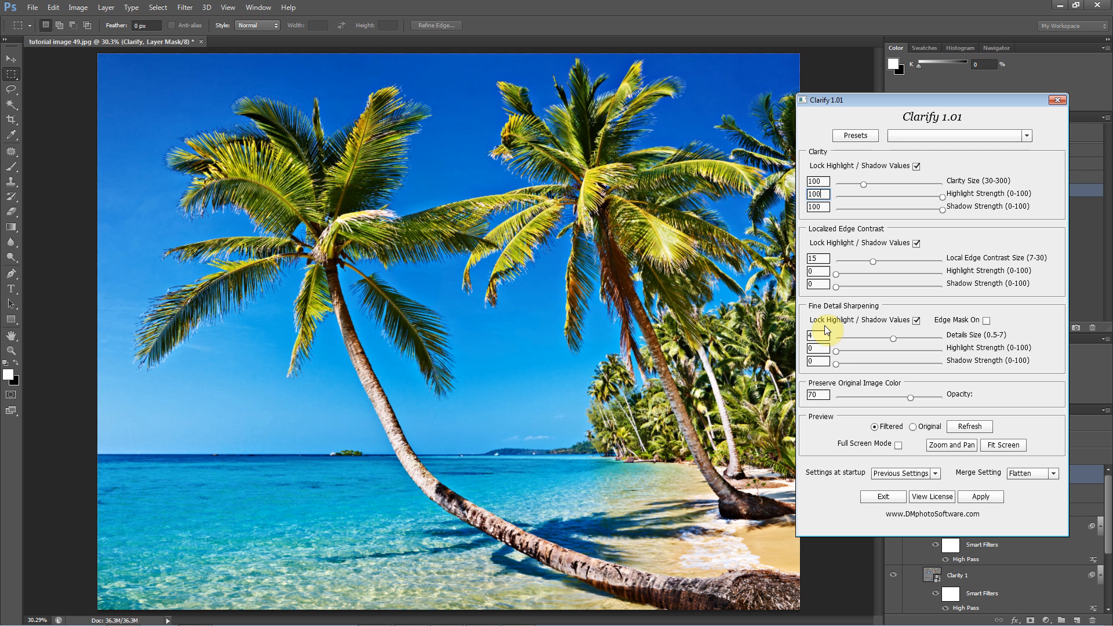
{"action": "left_click", "coordinate": [817, 395]}
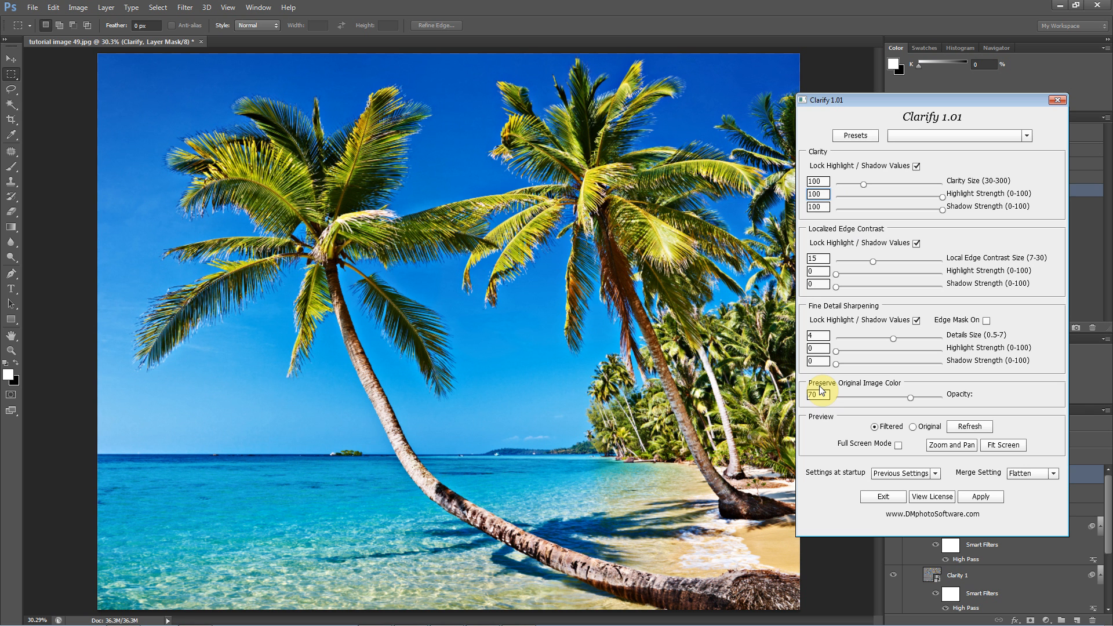
{"action": "mouse_move", "coordinate": [845, 362]}
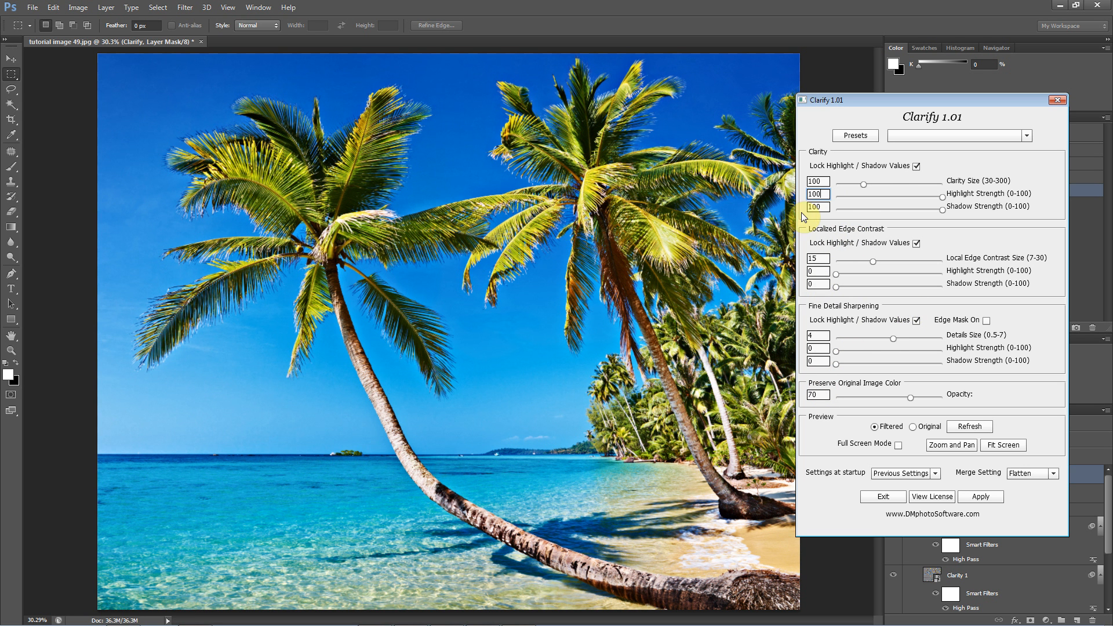
- Raise Clarity Size from 100 to 189 for a broader contrast boost
{"action": "left_click_drag", "start_coordinate": [862, 185], "coordinate": [900, 185]}
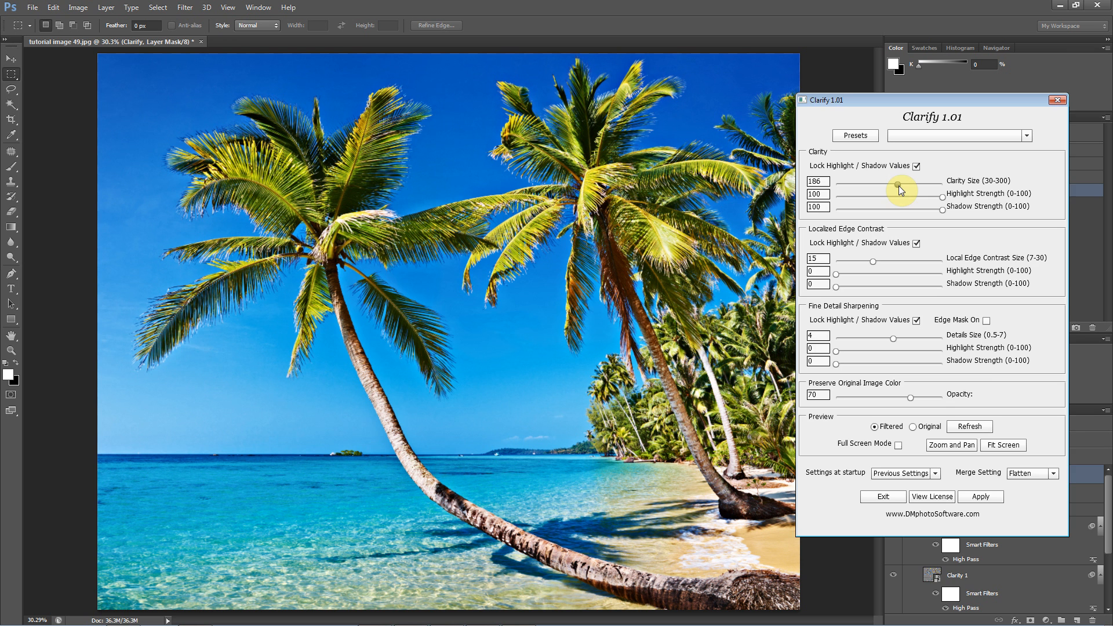
{"action": "left_click_drag", "start_coordinate": [896, 185], "coordinate": [899, 185]}
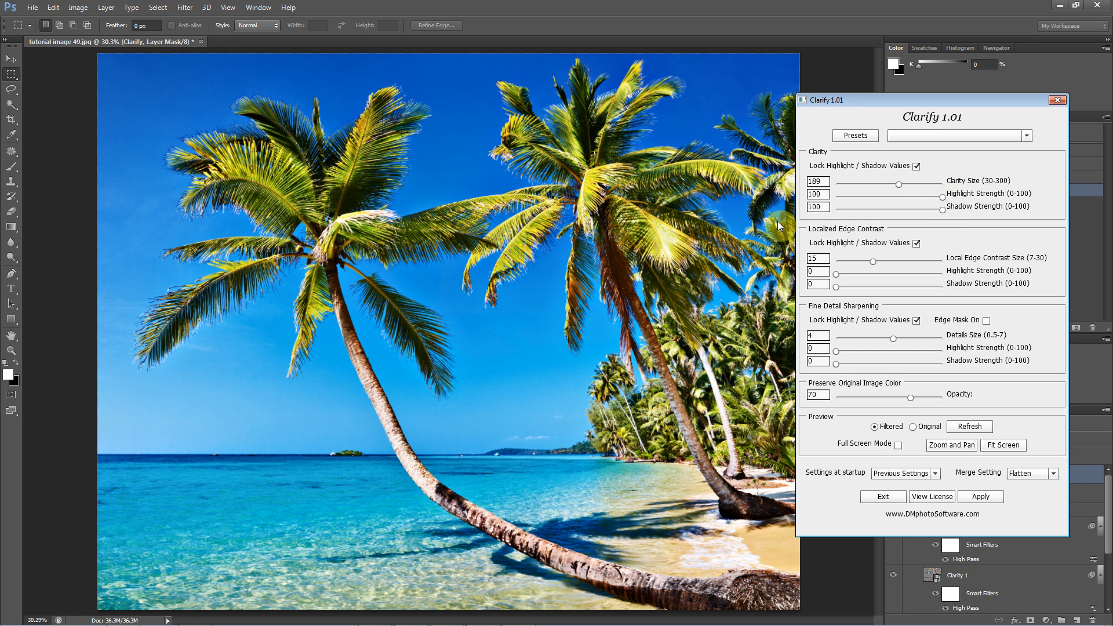
{"action": "mouse_move", "coordinate": [424, 189]}
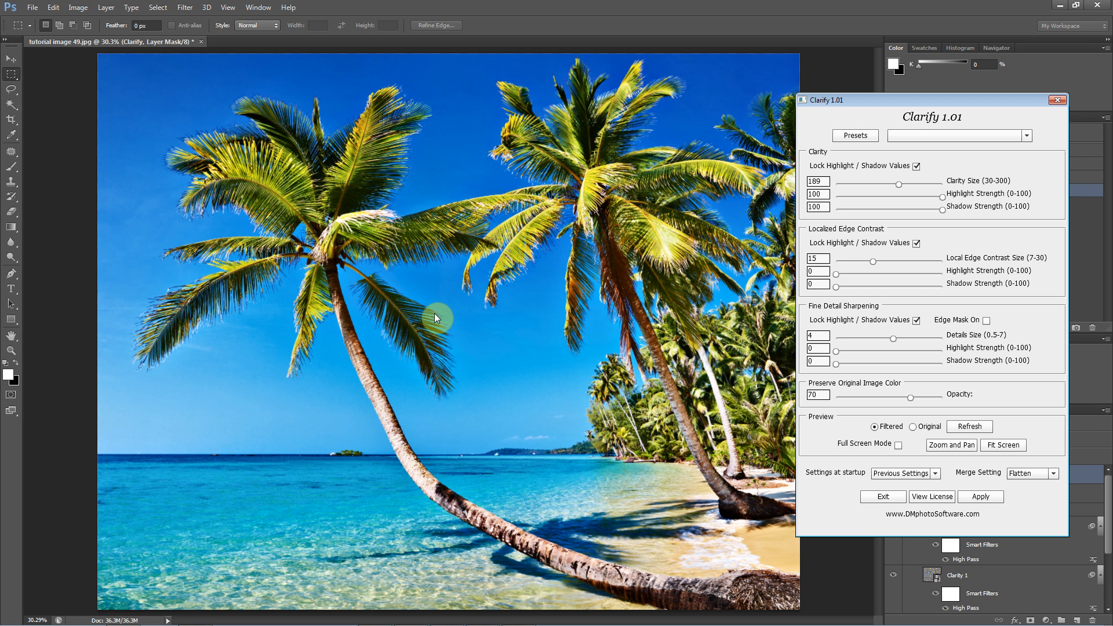
{"action": "mouse_move", "coordinate": [447, 400]}
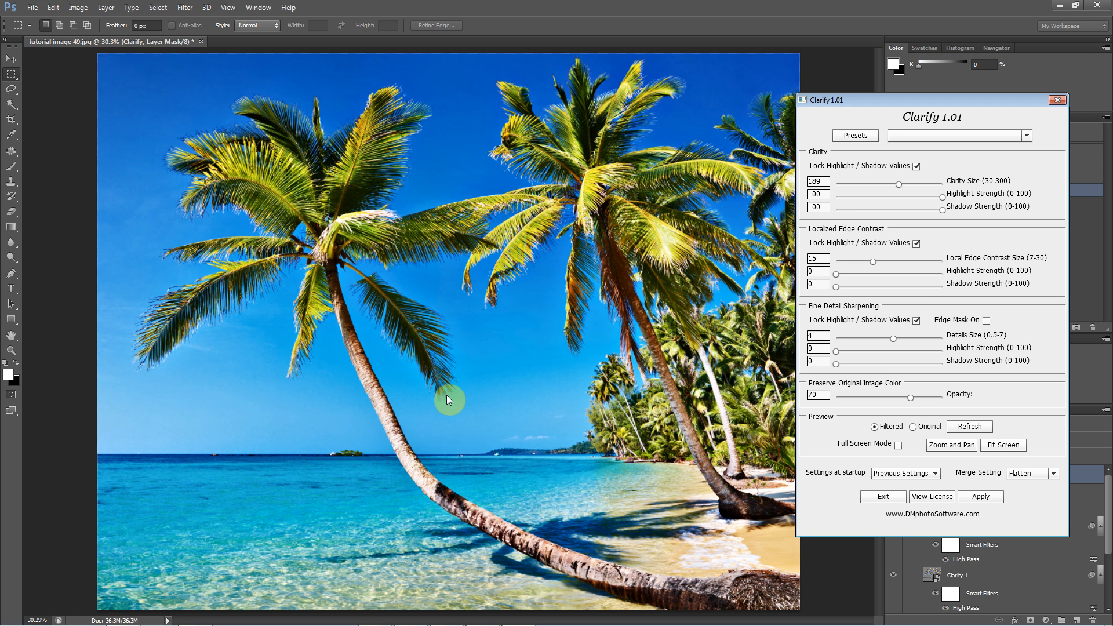
{"action": "mouse_move", "coordinate": [420, 188]}
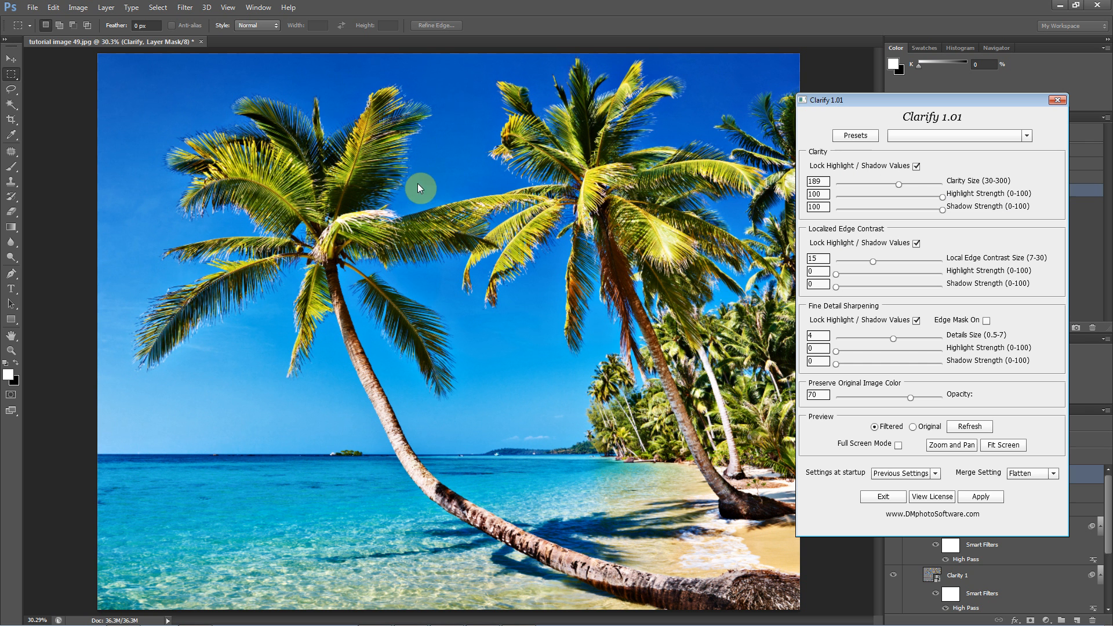
{"action": "mouse_move", "coordinate": [142, 271]}
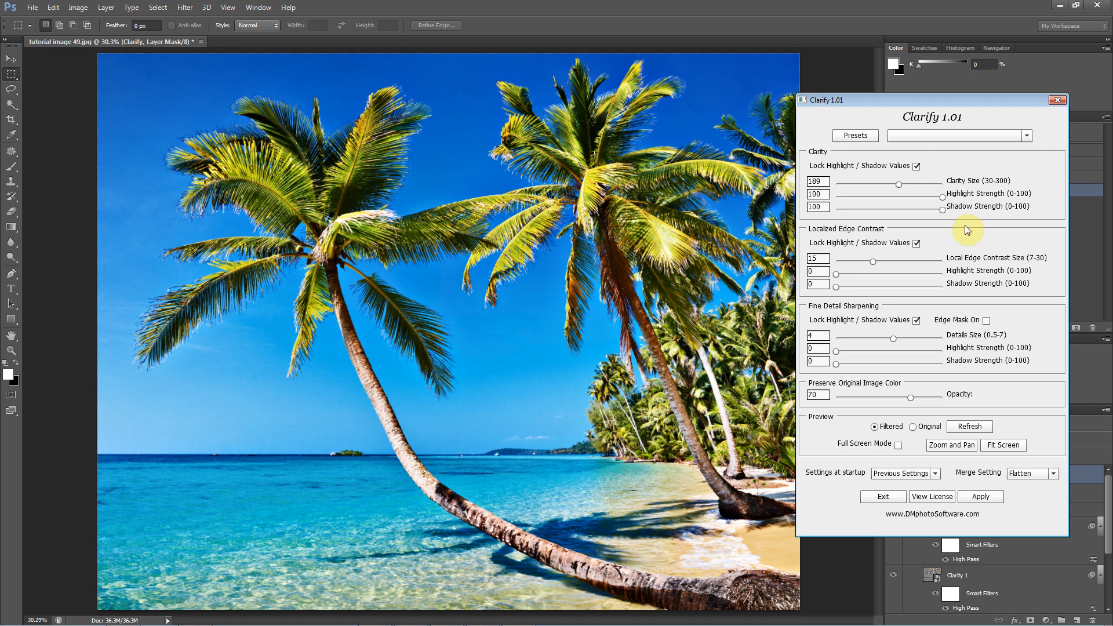
- Unlock Clarity highlight/shadow values so highlight strength drops to 0, shadow stays 100
{"action": "left_click", "coordinate": [915, 166]}
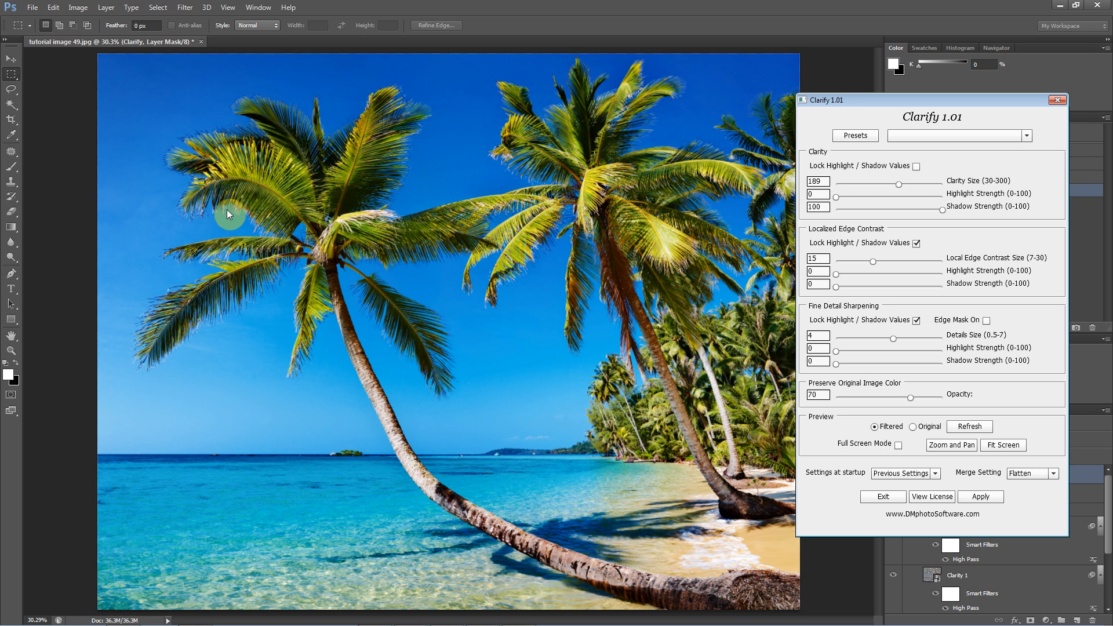
{"action": "mouse_move", "coordinate": [422, 362]}
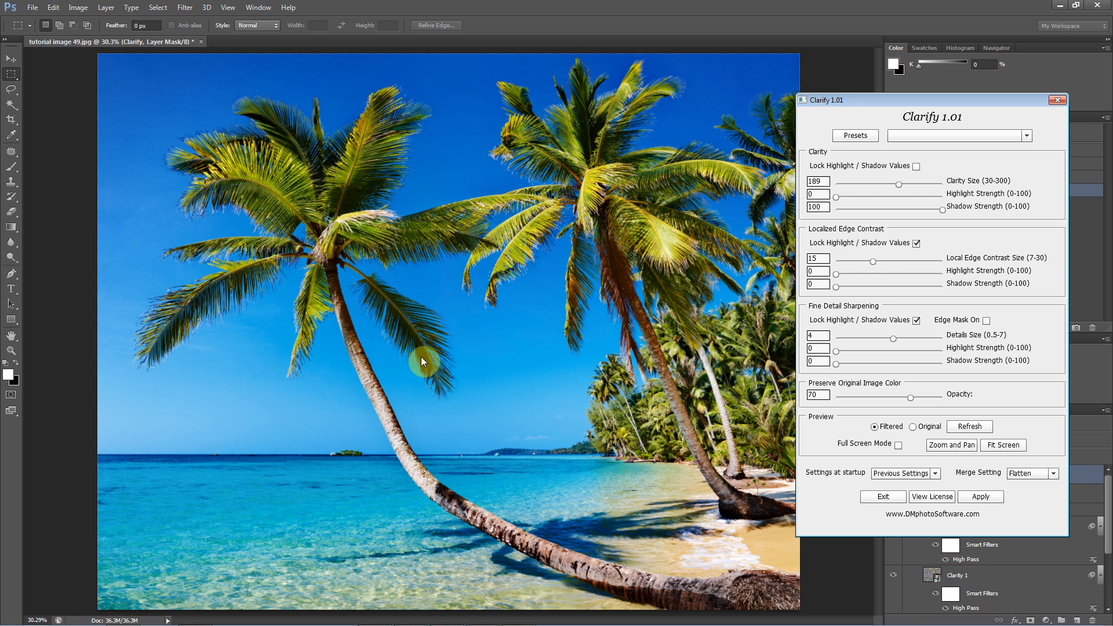
{"action": "left_click", "coordinate": [913, 427]}
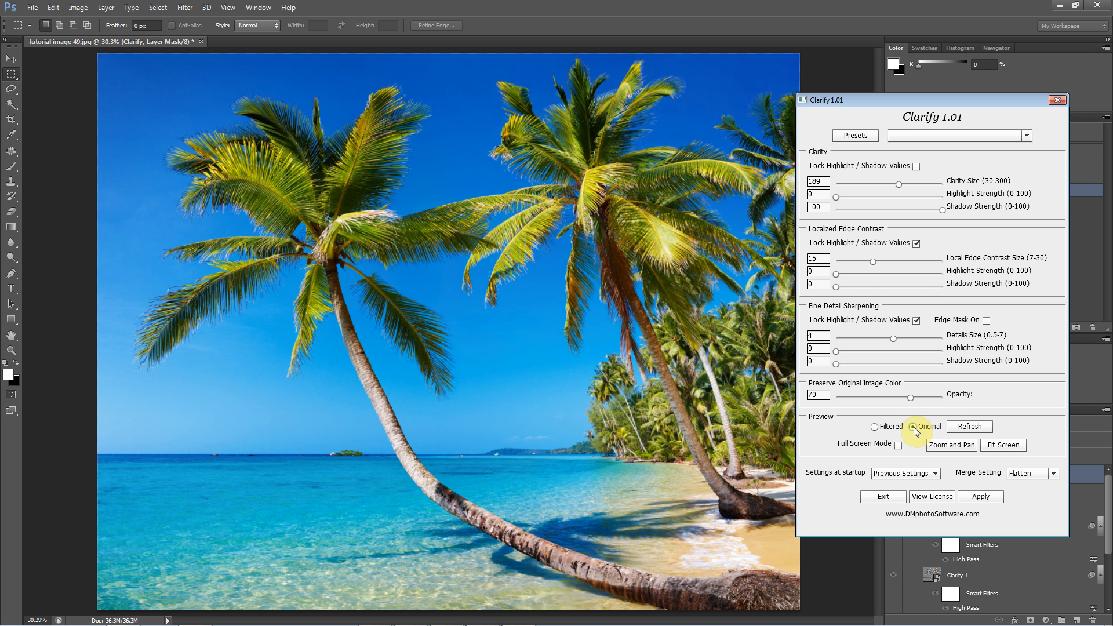
{"action": "left_click", "coordinate": [874, 425]}
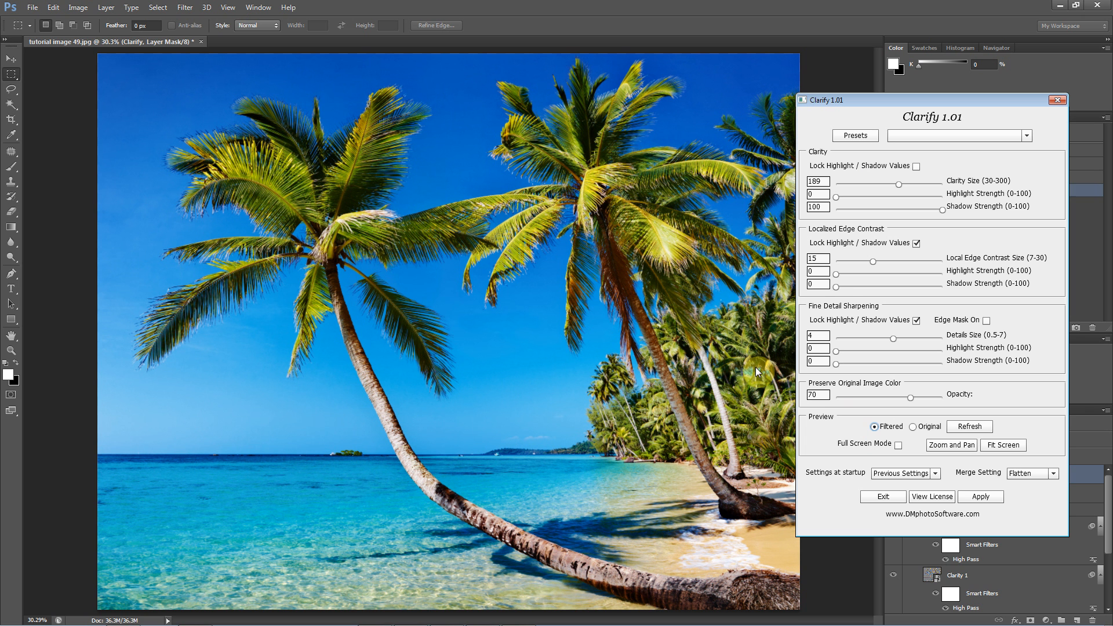
{"action": "mouse_move", "coordinate": [348, 346]}
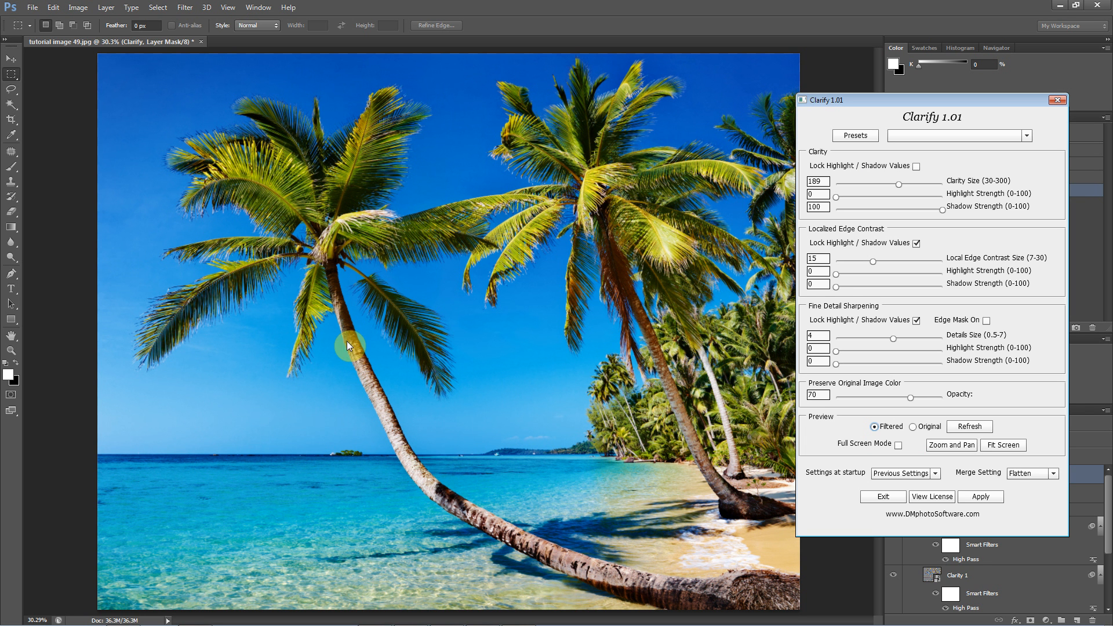
{"action": "mouse_move", "coordinate": [518, 261]}
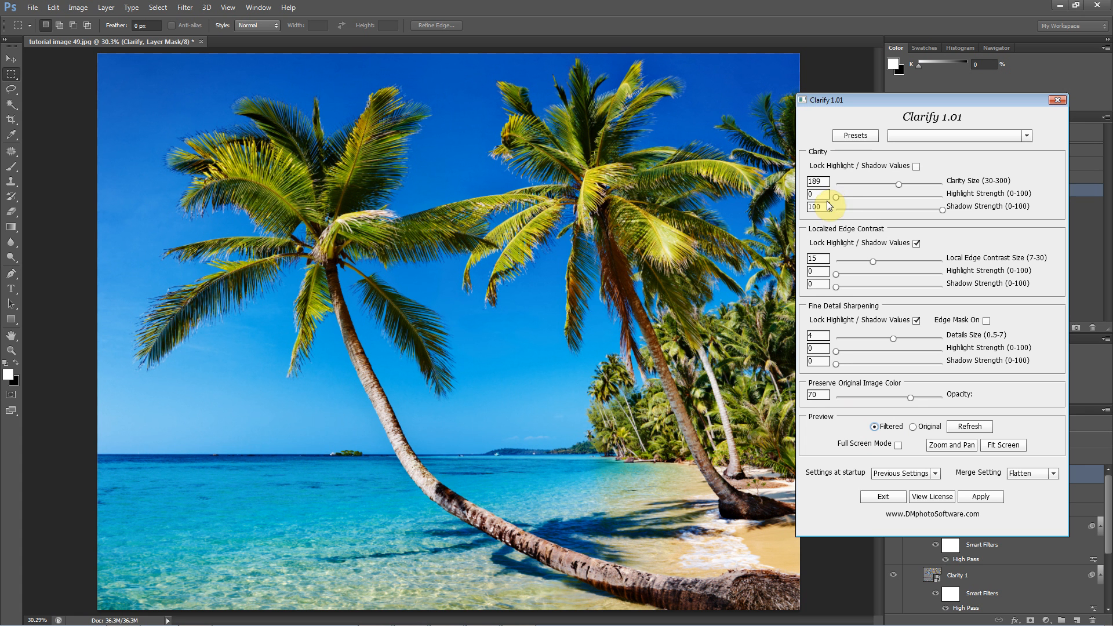
- Set Clarity highlight strength to 22 and size to 120, comparing against the original
{"action": "left_click_drag", "start_coordinate": [836, 194], "coordinate": [862, 194]}
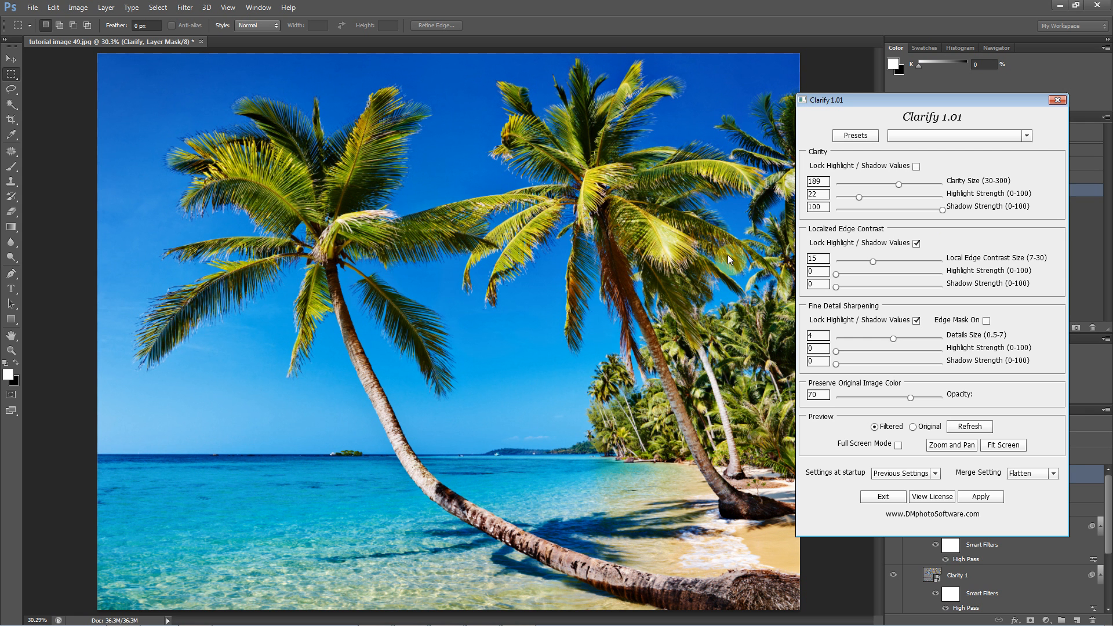
{"action": "mouse_move", "coordinate": [450, 323]}
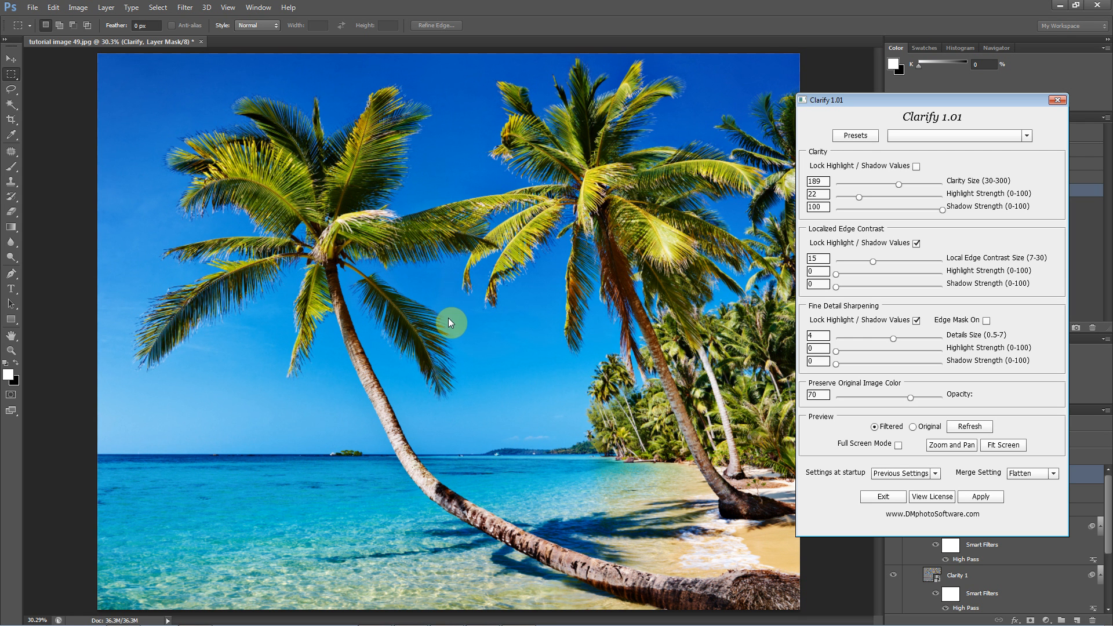
{"action": "mouse_move", "coordinate": [886, 185]}
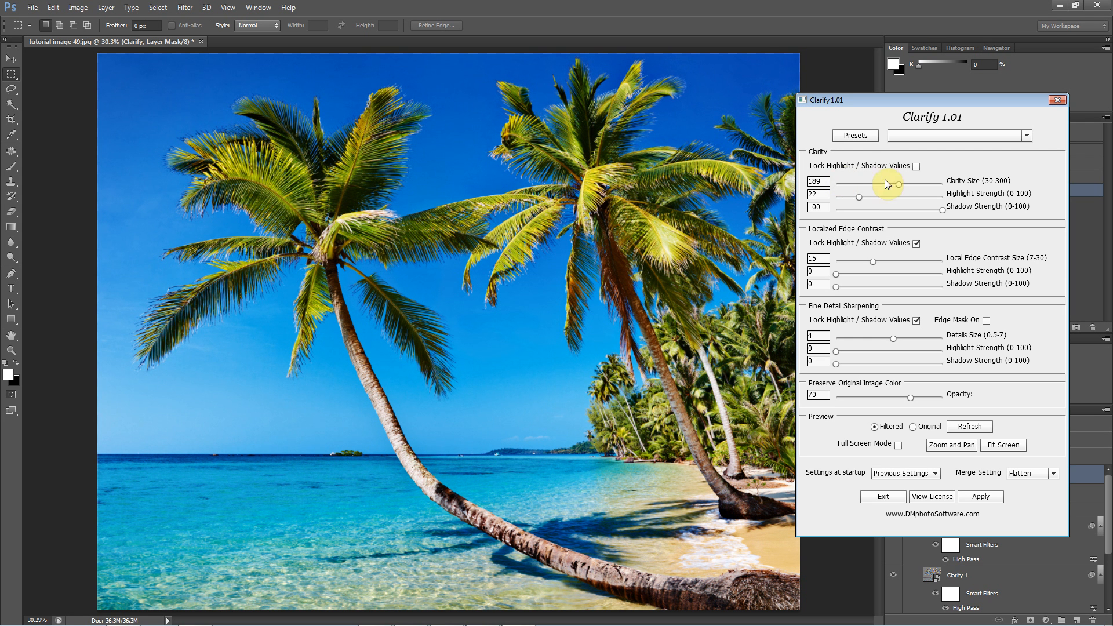
{"action": "left_click_drag", "start_coordinate": [899, 185], "coordinate": [859, 189]}
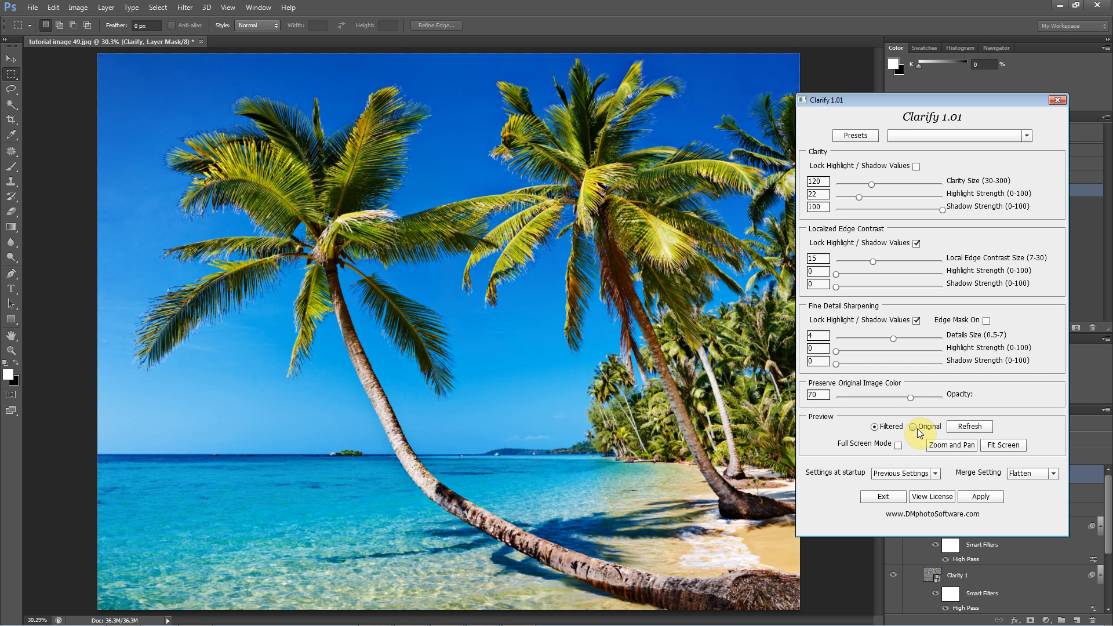
{"action": "left_click", "coordinate": [875, 427]}
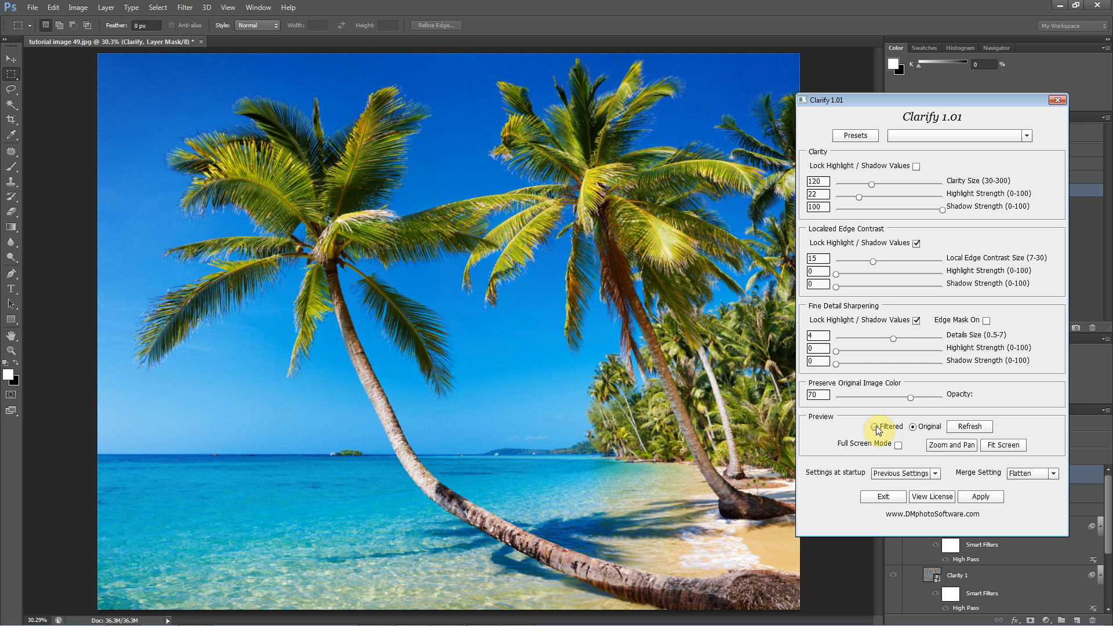
{"action": "left_click", "coordinate": [877, 426]}
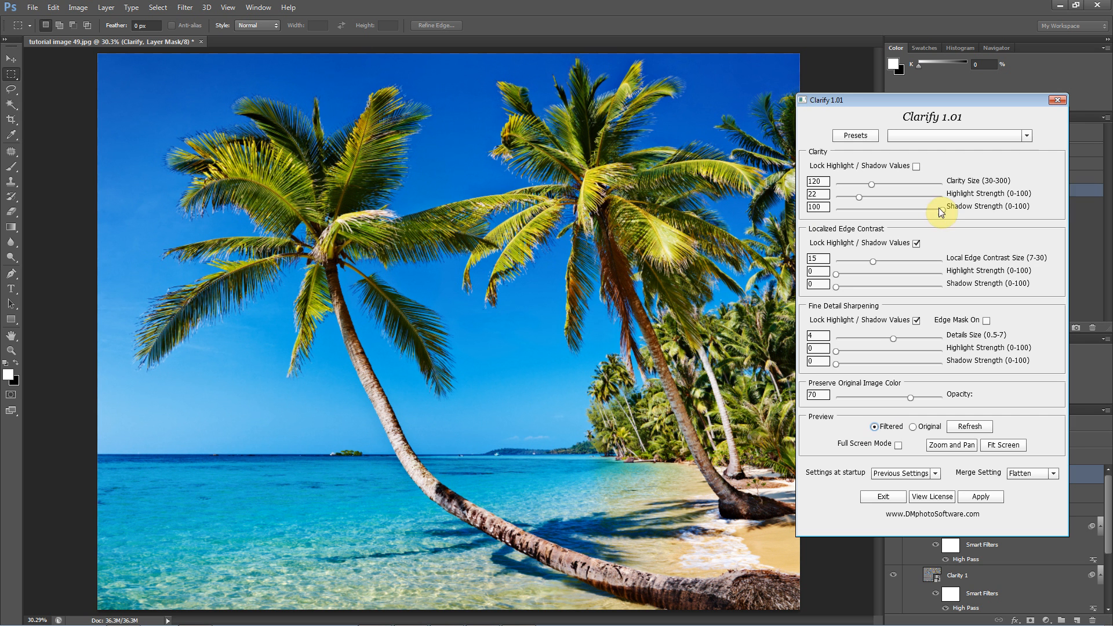
- Lower Clarity shadow strength to 57 and compare original versus filtered preview
{"action": "left_click_drag", "start_coordinate": [937, 219], "coordinate": [906, 219]}
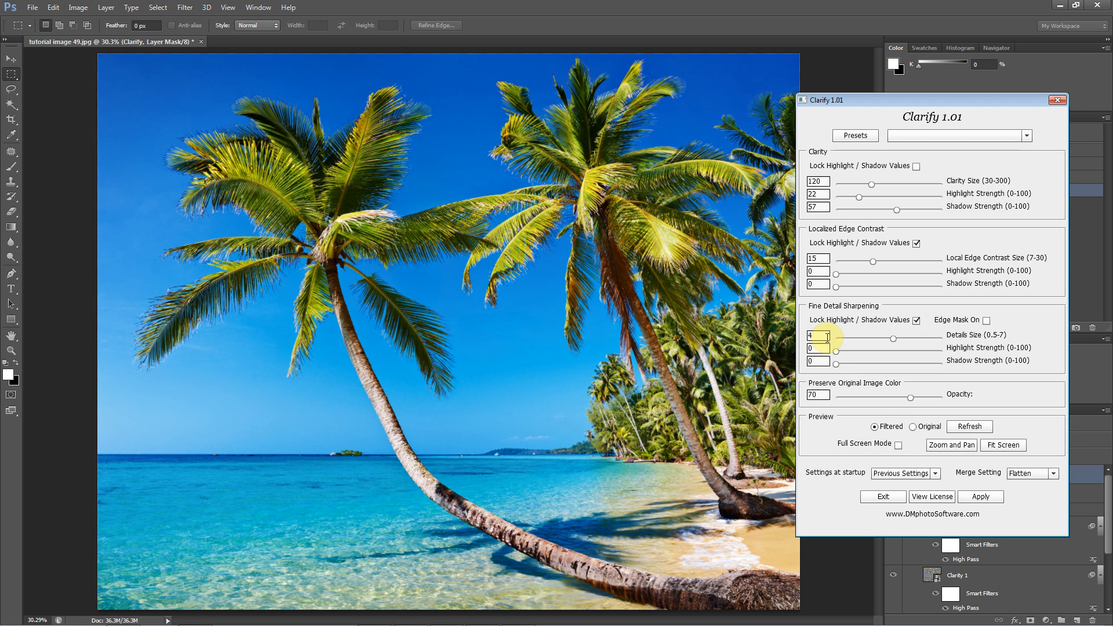
{"action": "left_click", "coordinate": [913, 426]}
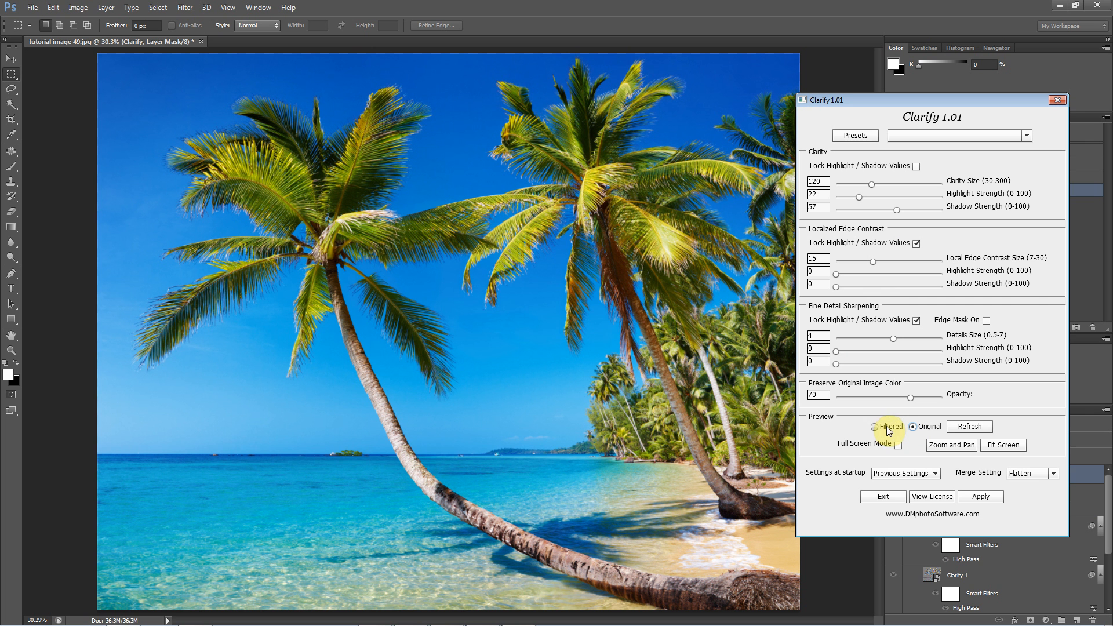
{"action": "left_click", "coordinate": [874, 426]}
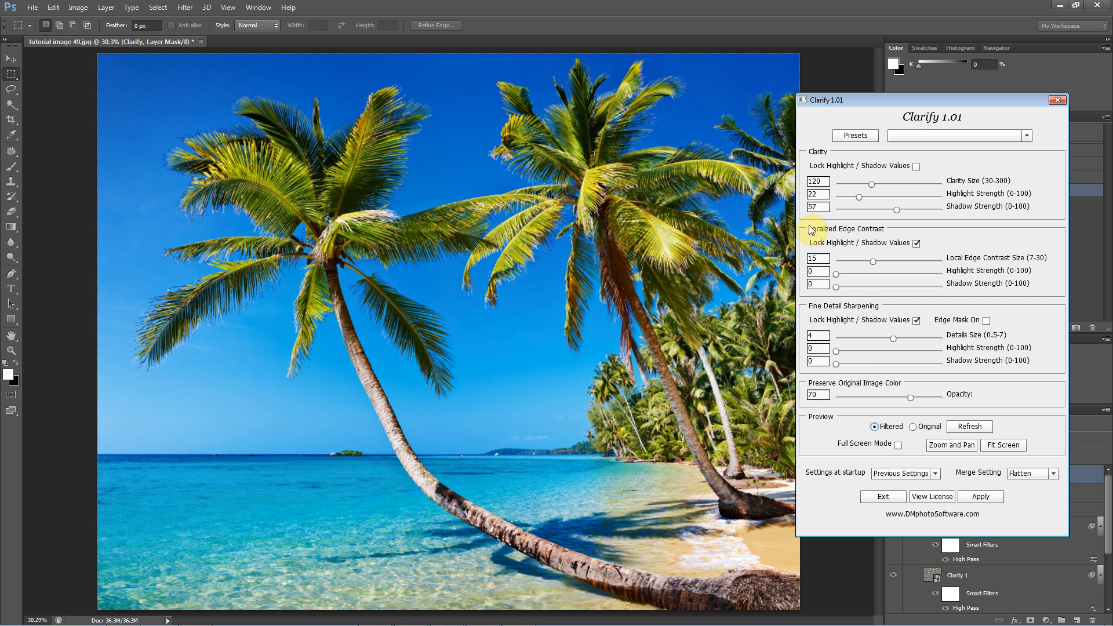
{"action": "mouse_move", "coordinate": [841, 277]}
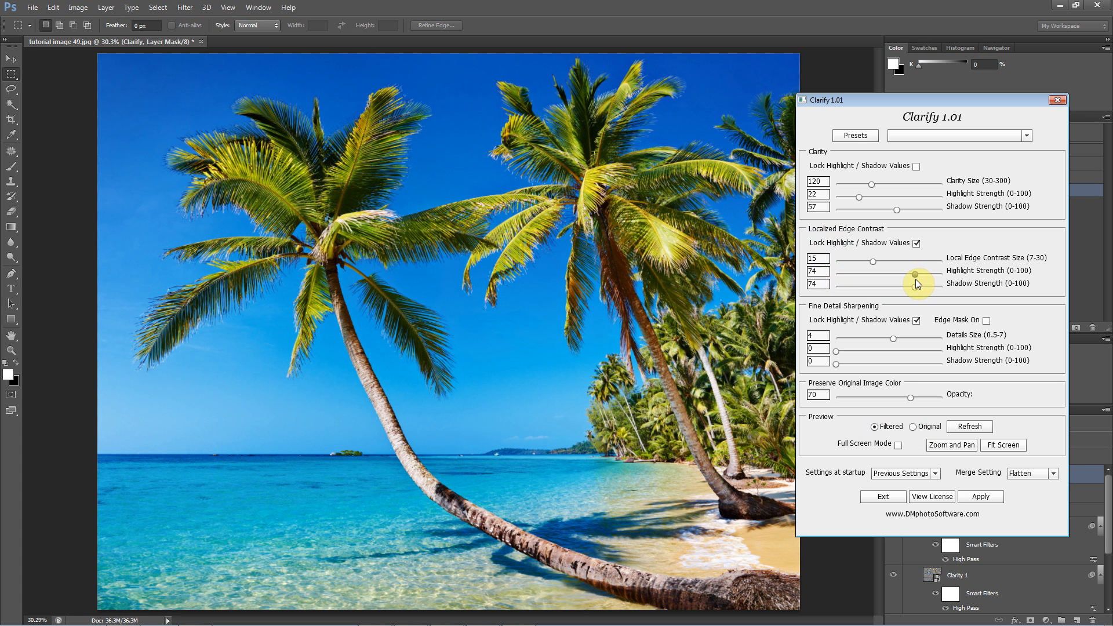
- Raise the locked Localized Edge Contrast highlight and shadow strengths to 83
{"action": "left_click_drag", "start_coordinate": [919, 274], "coordinate": [922, 277]}
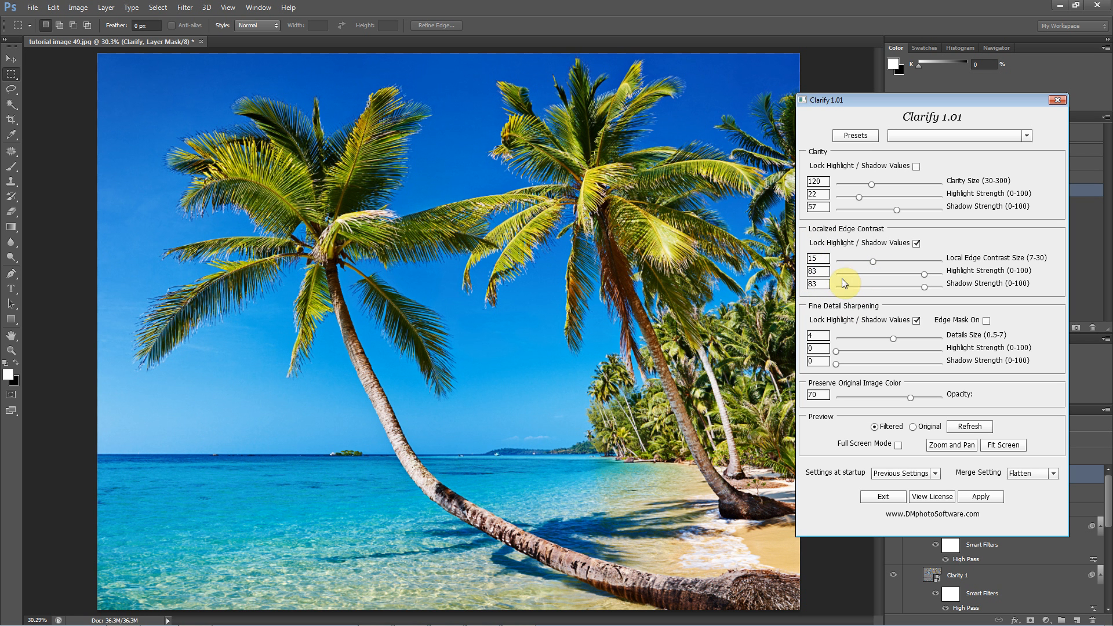
{"action": "mouse_move", "coordinate": [856, 283]}
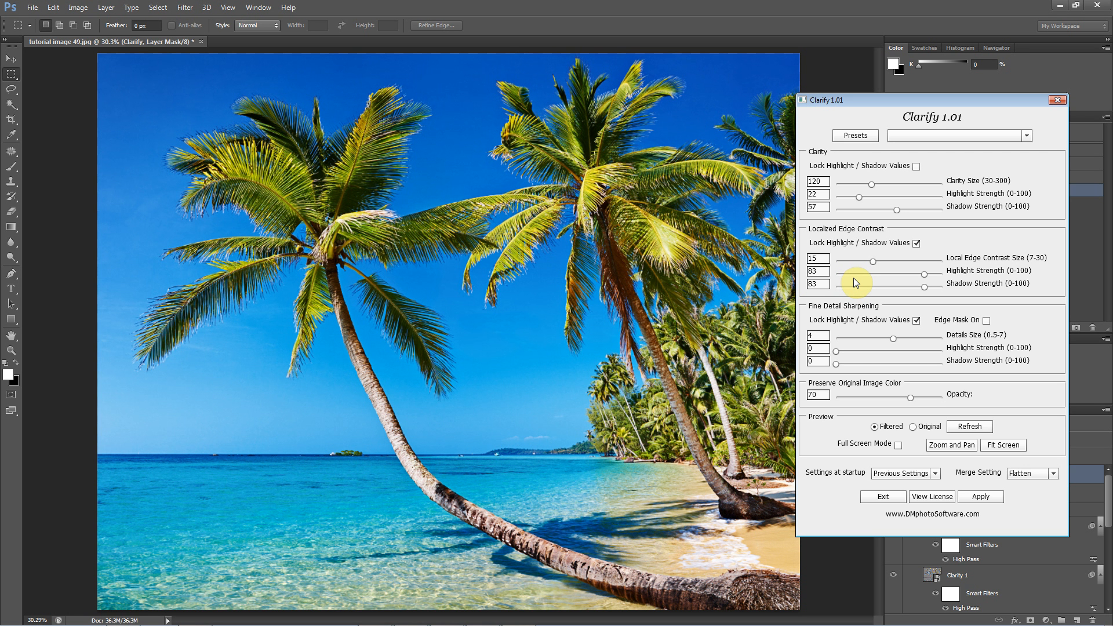
{"action": "mouse_move", "coordinate": [937, 389]}
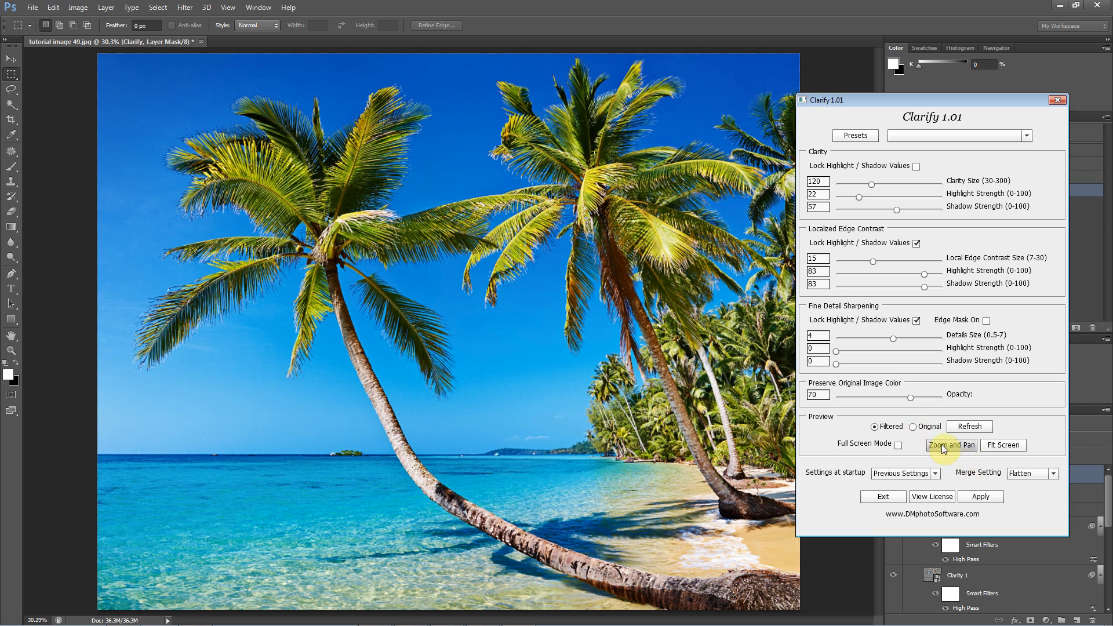
- Inspect the palm fronds at 200% in Zoom and Pan, return to 100%, exit, and show the filtered preview
{"action": "left_click", "coordinate": [950, 445]}
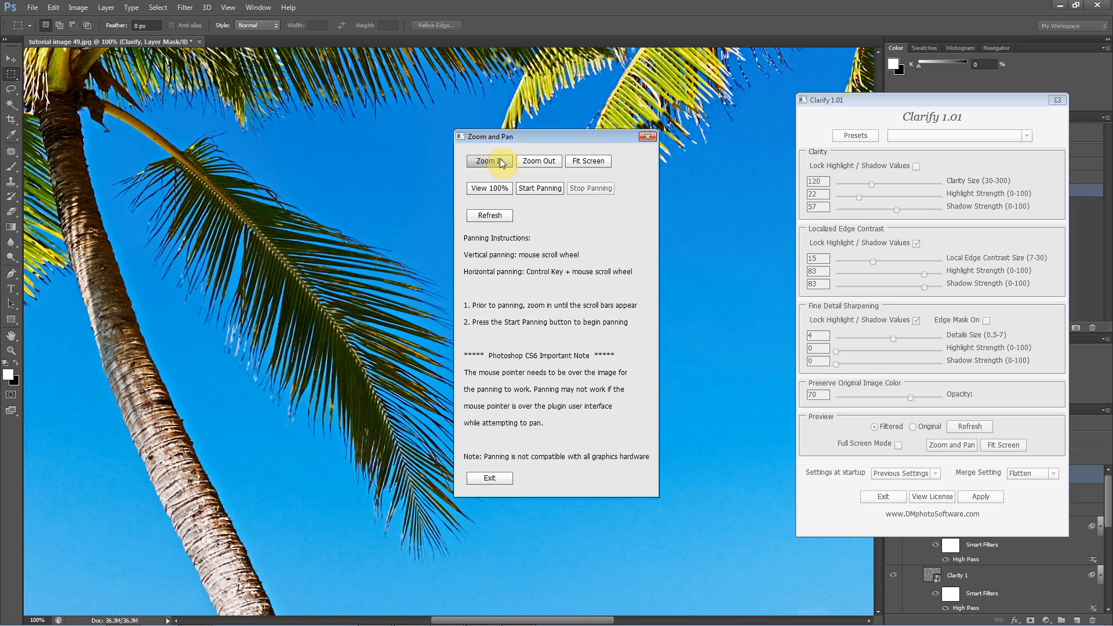
{"action": "left_click", "coordinate": [488, 162]}
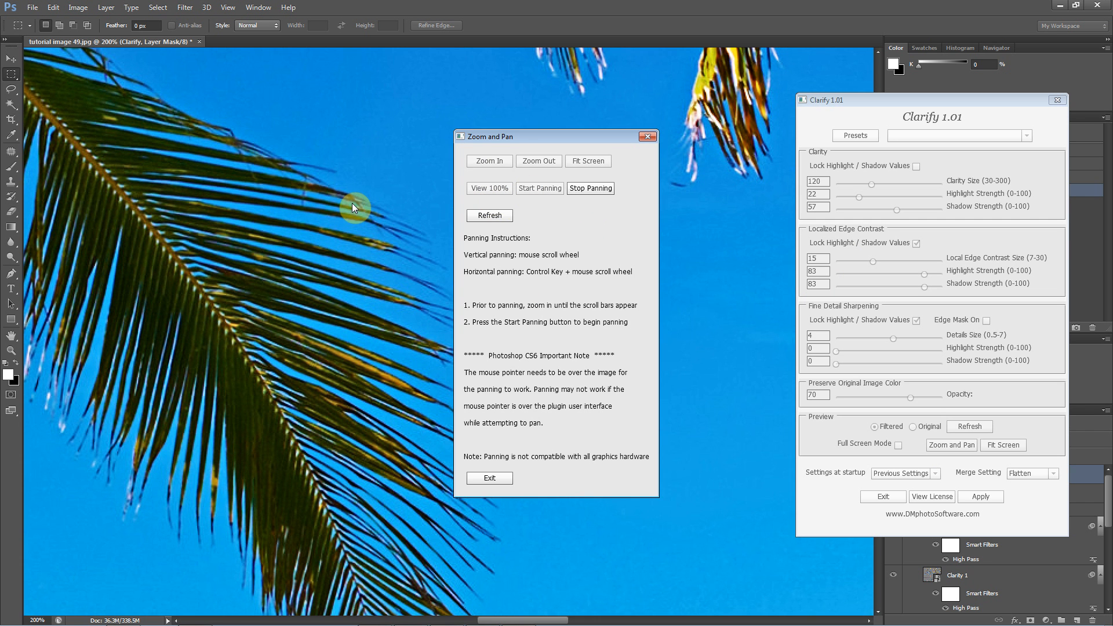
{"action": "scroll", "scroll_direction": "down", "scroll_amount": 3}
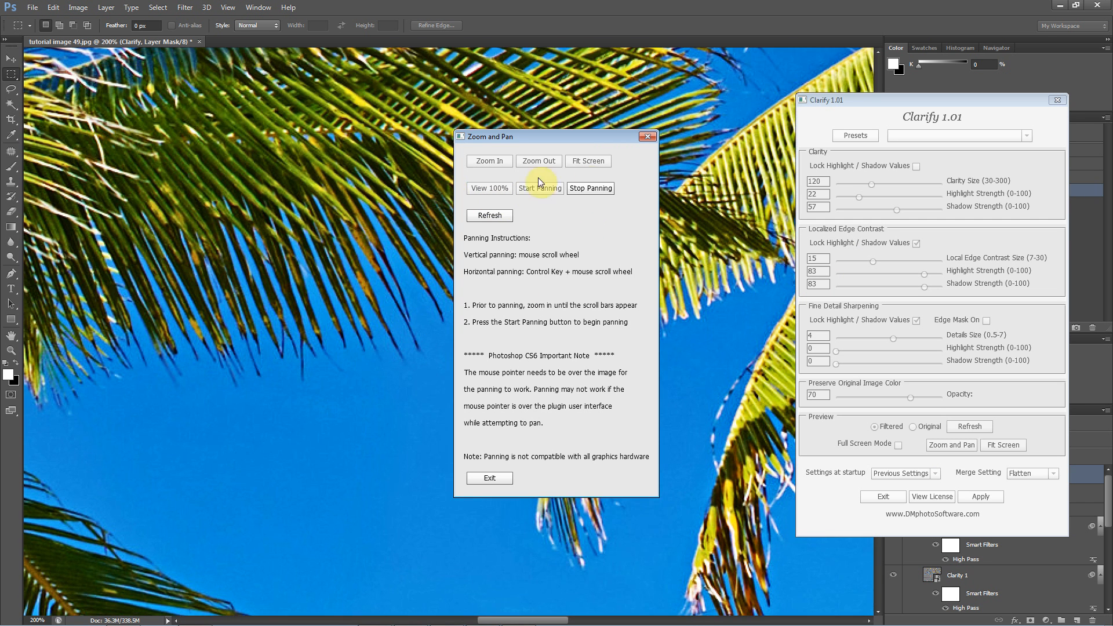
{"action": "left_click", "coordinate": [538, 160]}
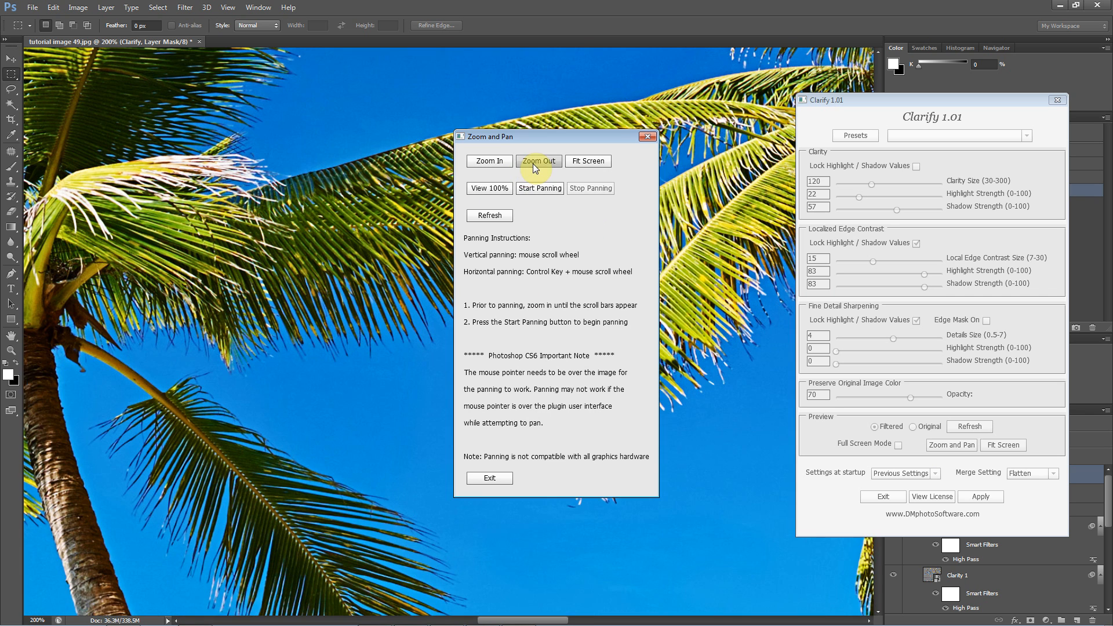
{"action": "left_click", "coordinate": [538, 160]}
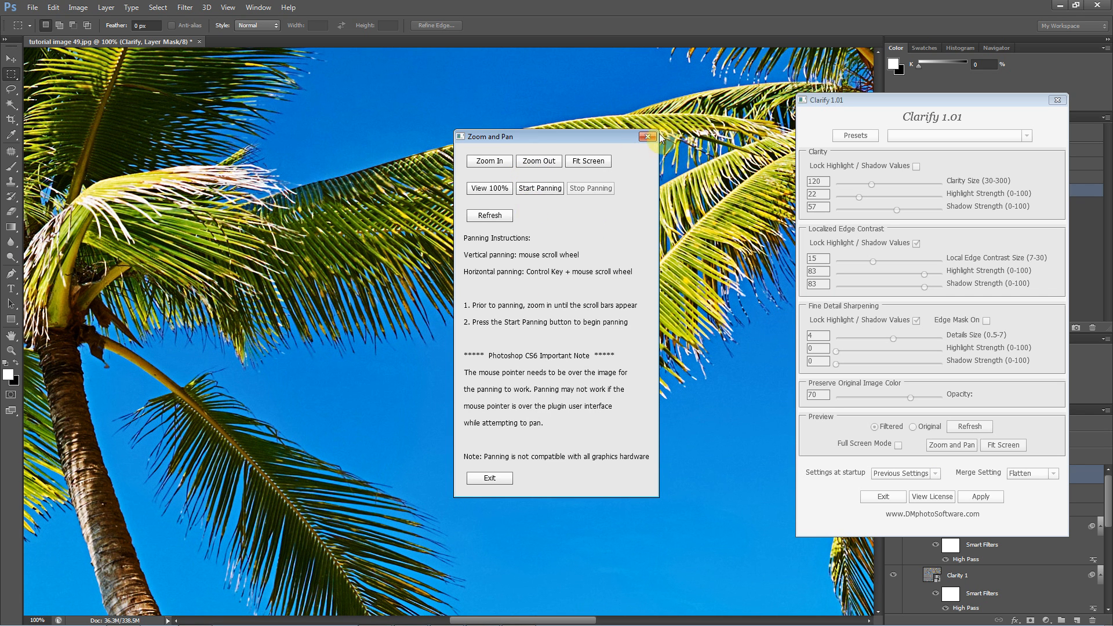
{"action": "left_click", "coordinate": [646, 137]}
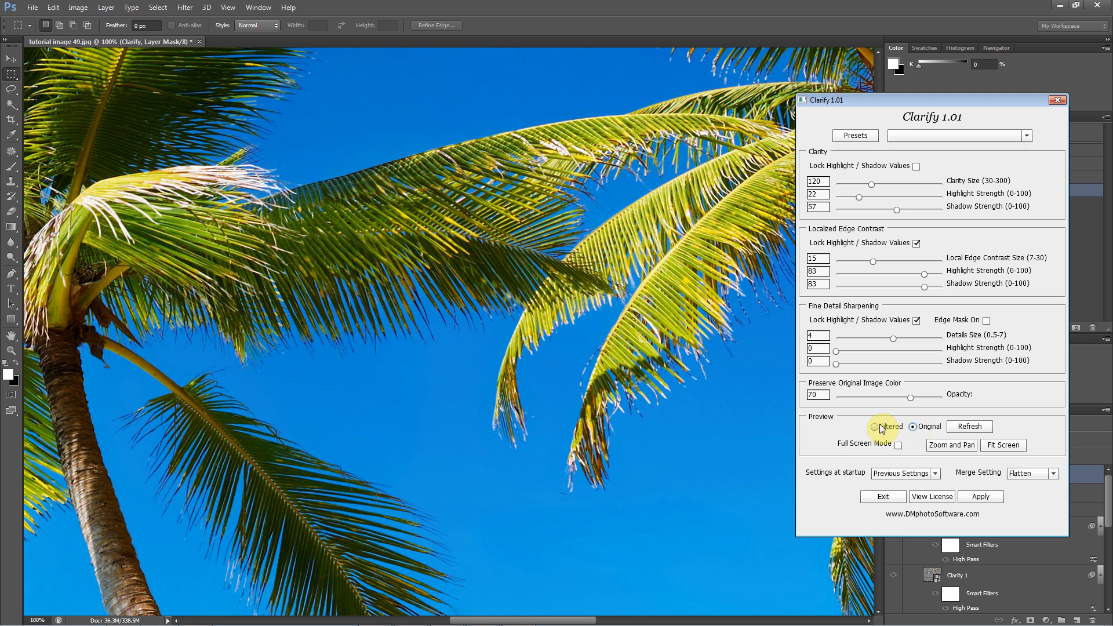
{"action": "left_click", "coordinate": [875, 427]}
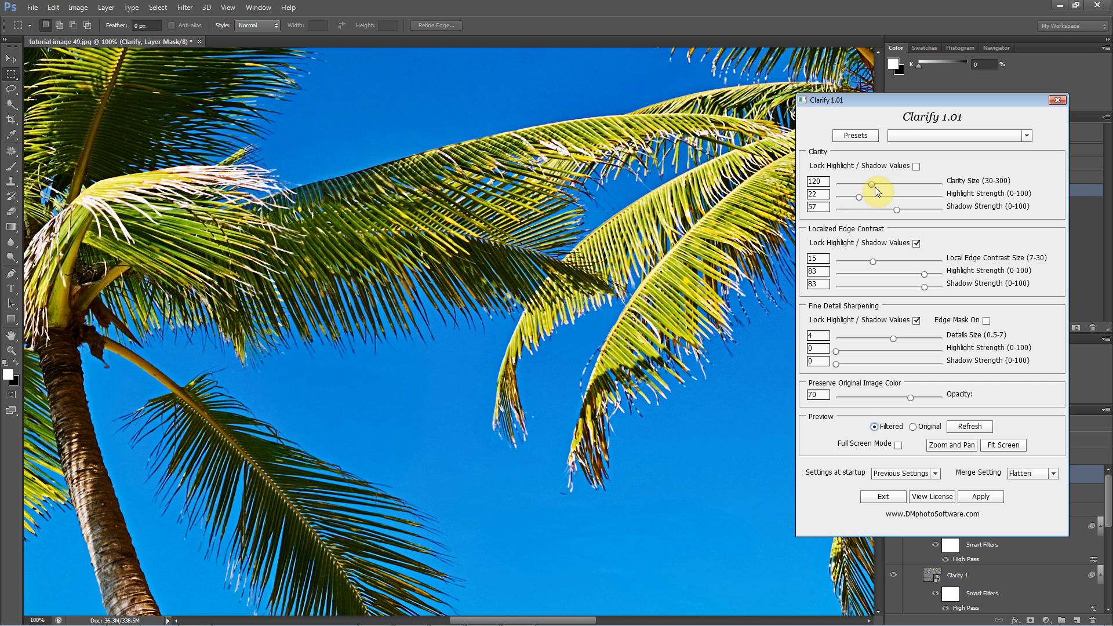
- Drop Clarity highlight and shadow strengths to 0, then compare original and filtered previews
{"action": "left_click_drag", "start_coordinate": [862, 198], "coordinate": [836, 197]}
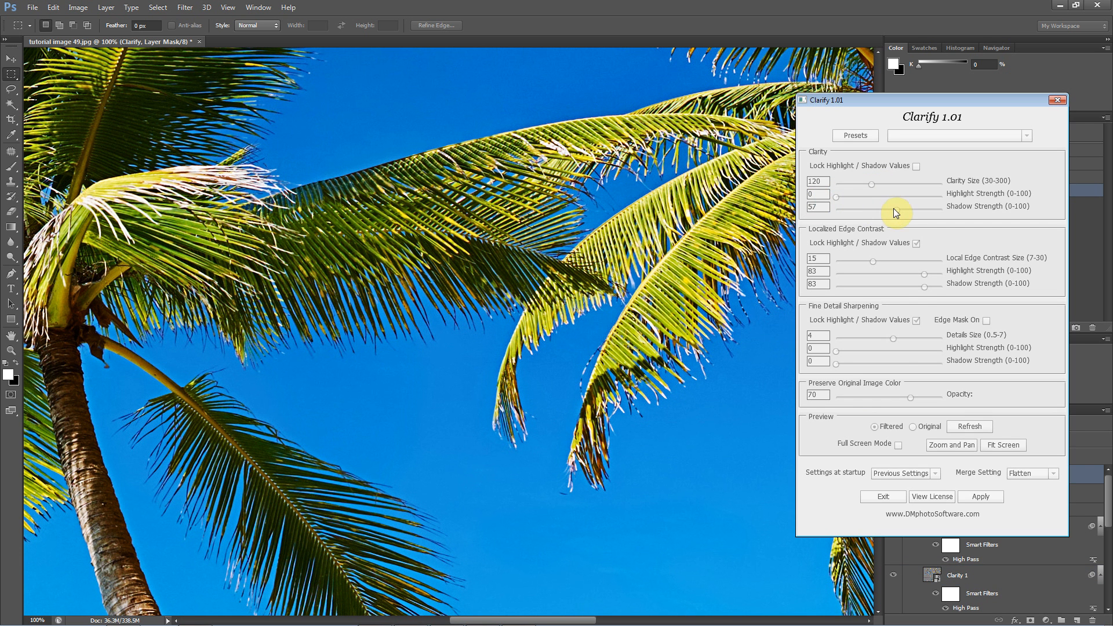
{"action": "left_click_drag", "start_coordinate": [898, 208], "coordinate": [836, 208]}
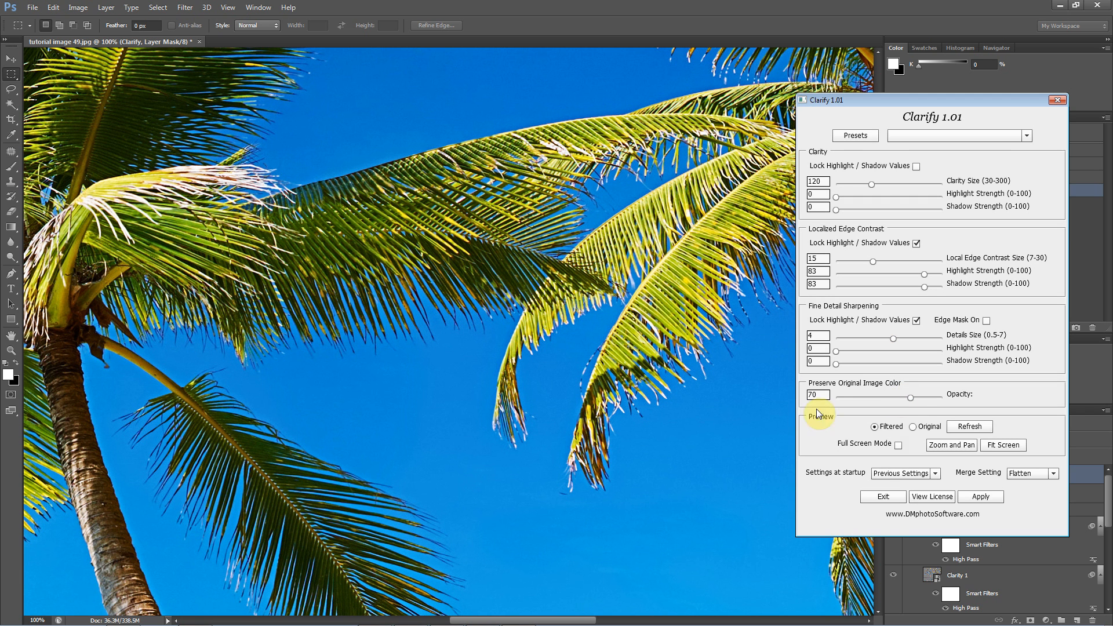
{"action": "left_click", "coordinate": [914, 427]}
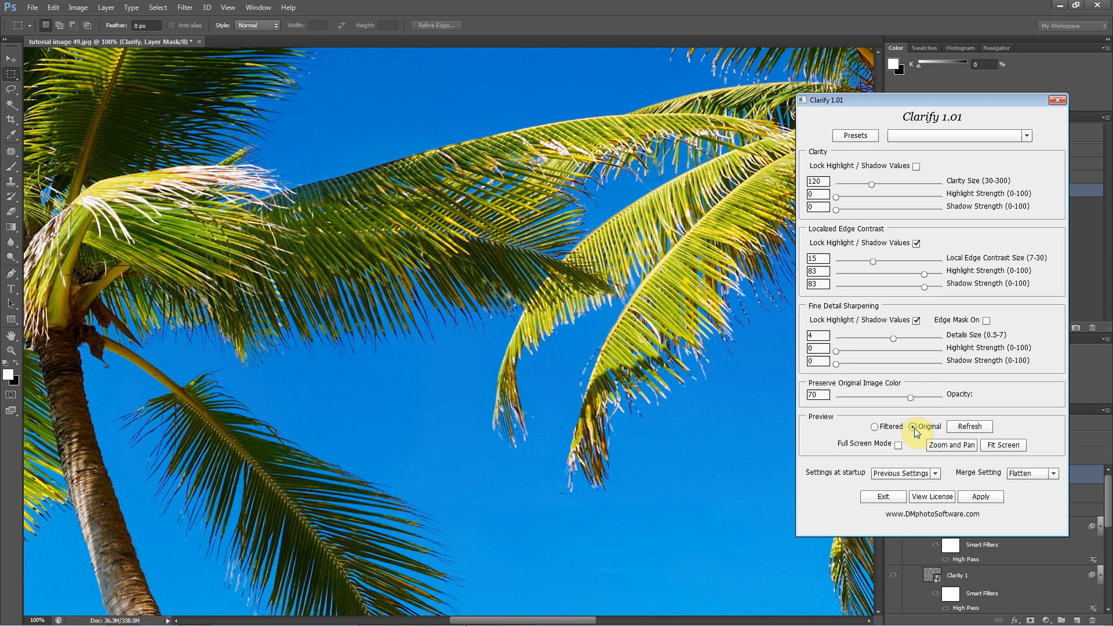
{"action": "left_click", "coordinate": [876, 426]}
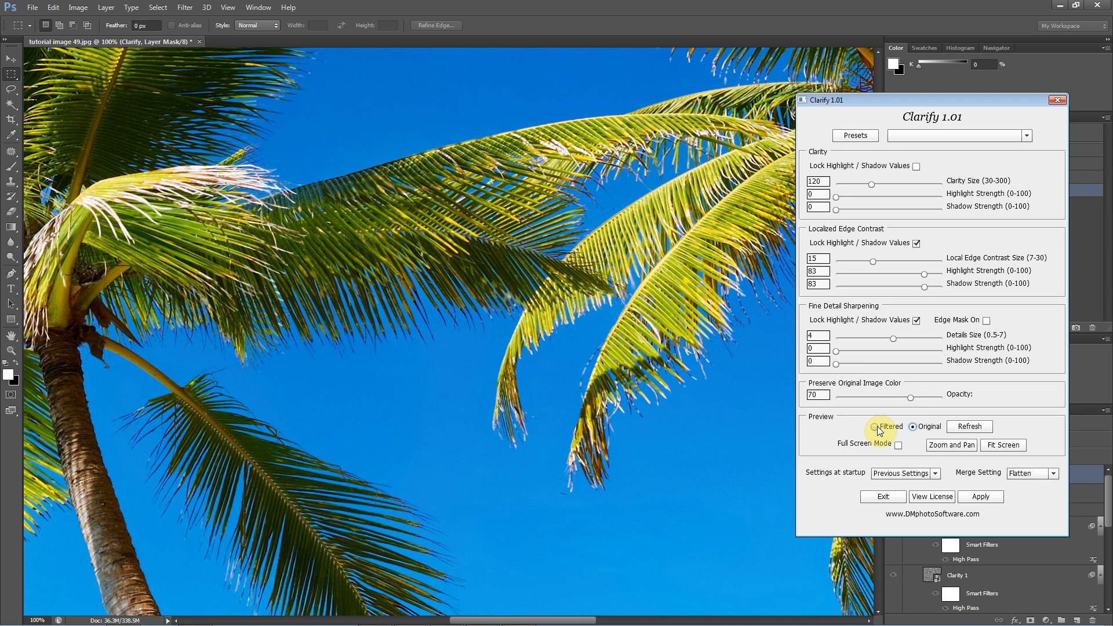
{"action": "left_click", "coordinate": [875, 425]}
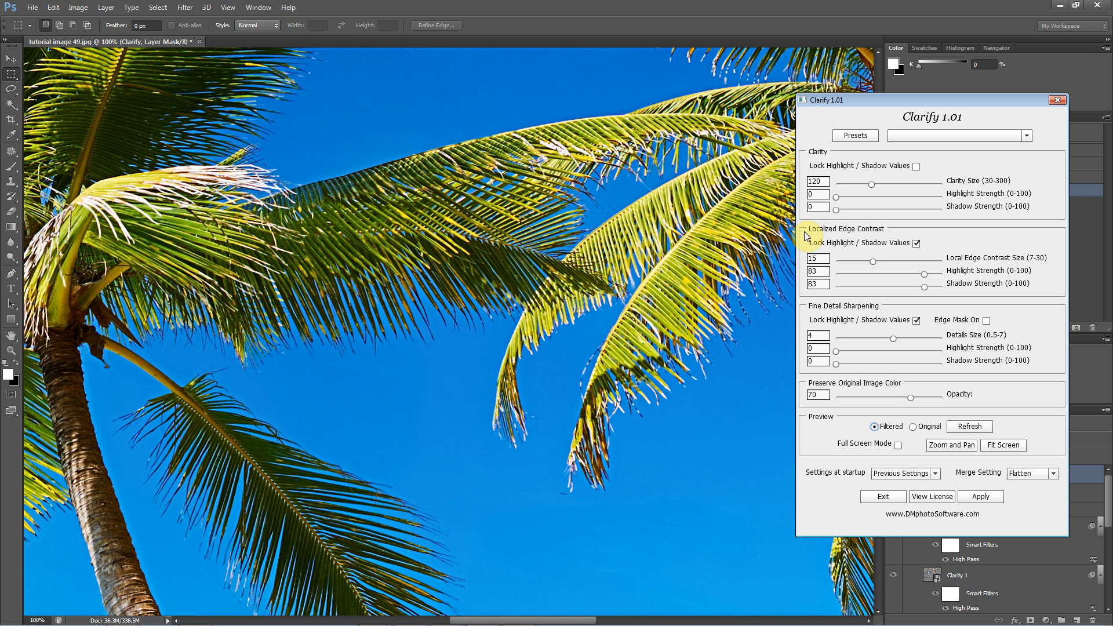
{"action": "mouse_move", "coordinate": [671, 216]}
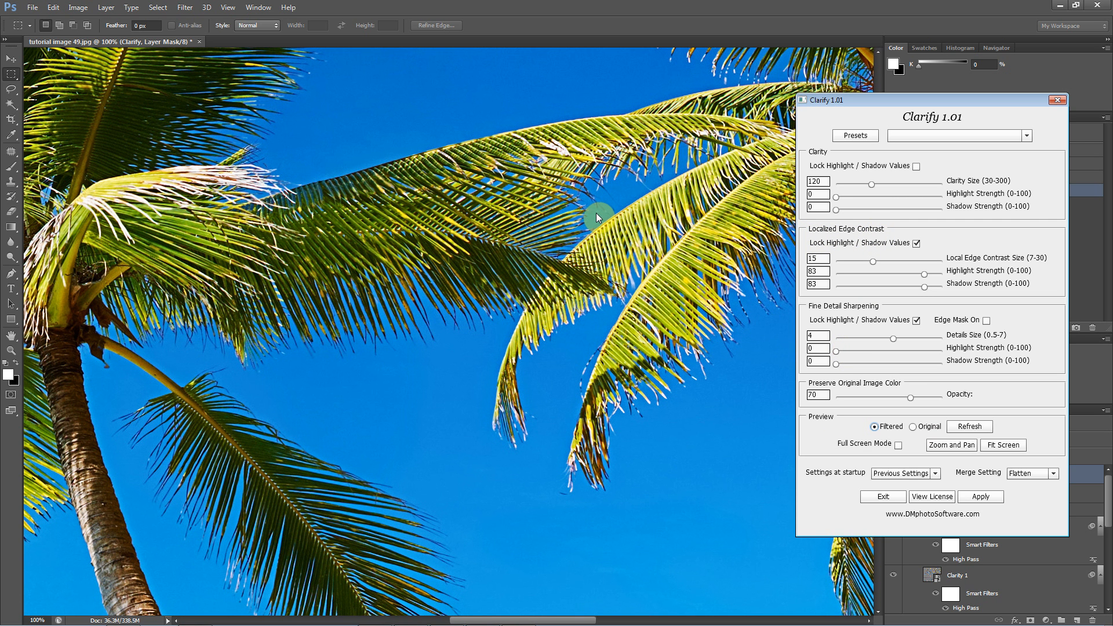
{"action": "mouse_move", "coordinate": [550, 218]}
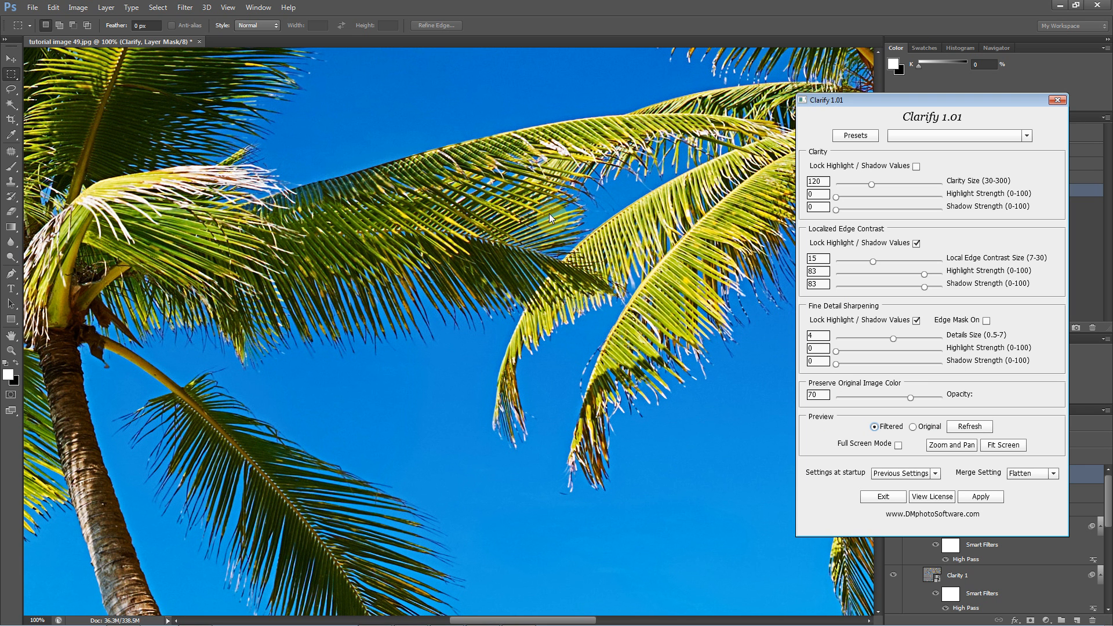